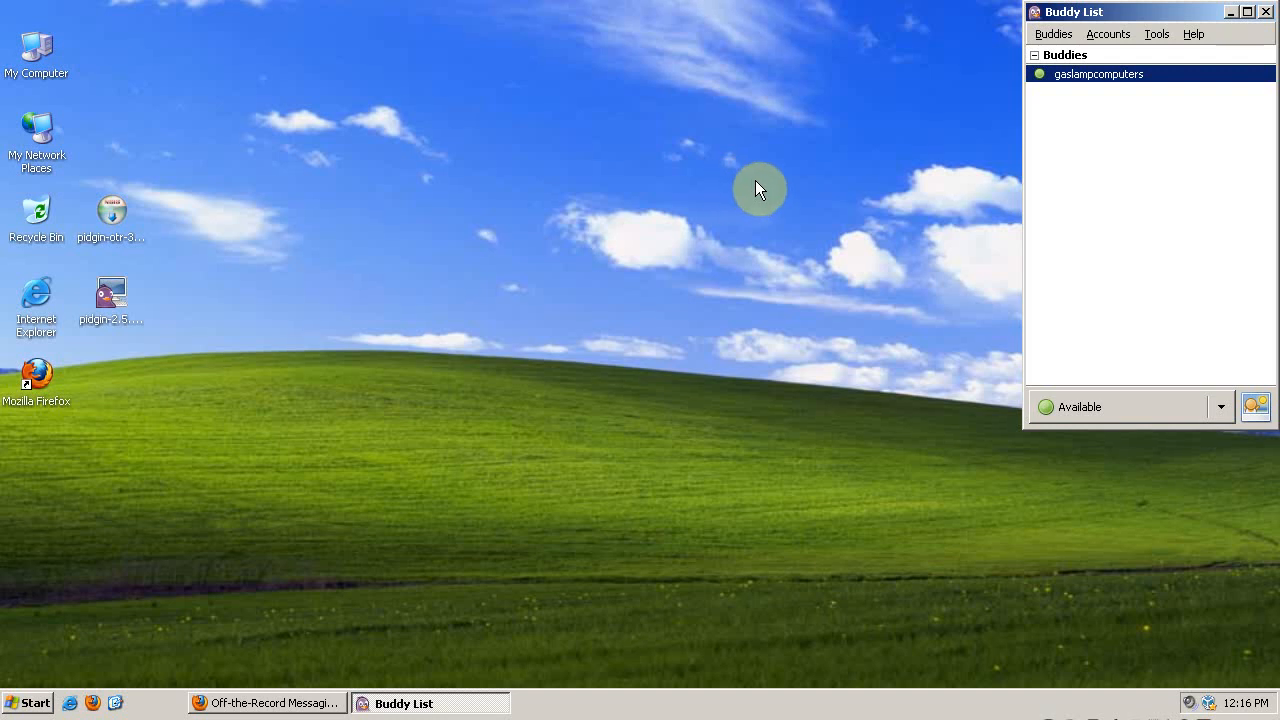
mouse_move(776, 184)
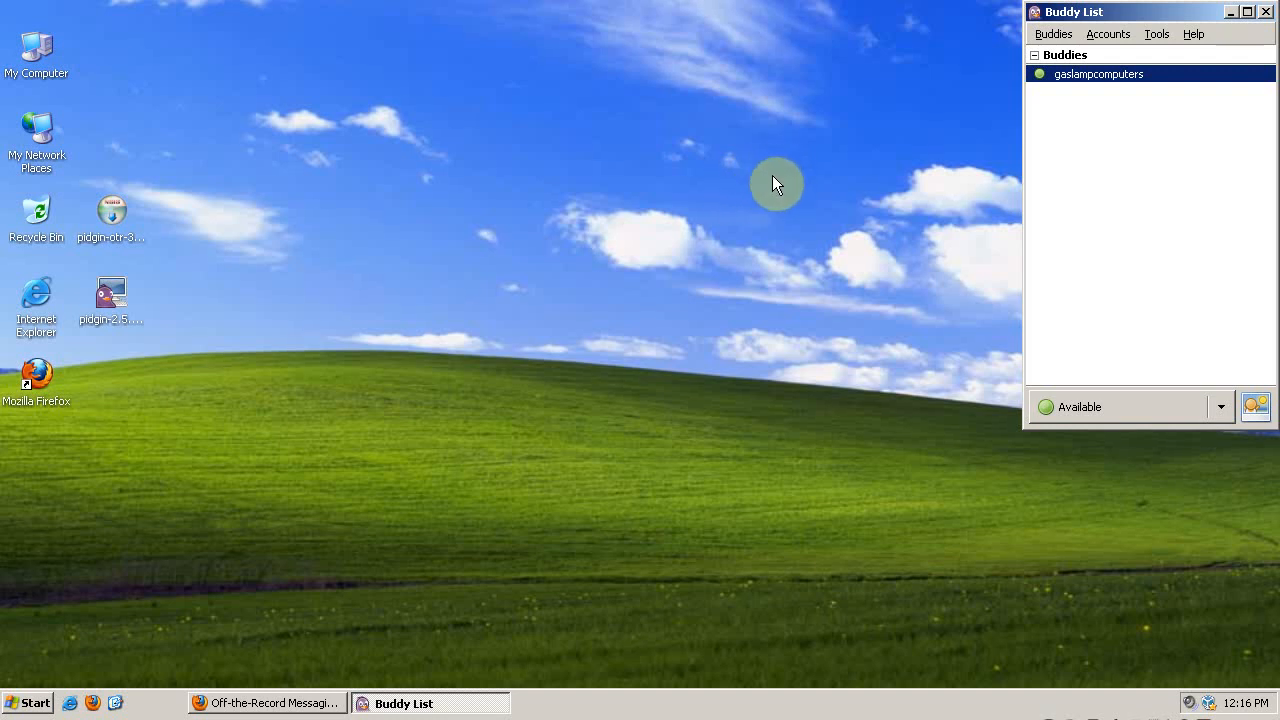
mouse_move(1044, 168)
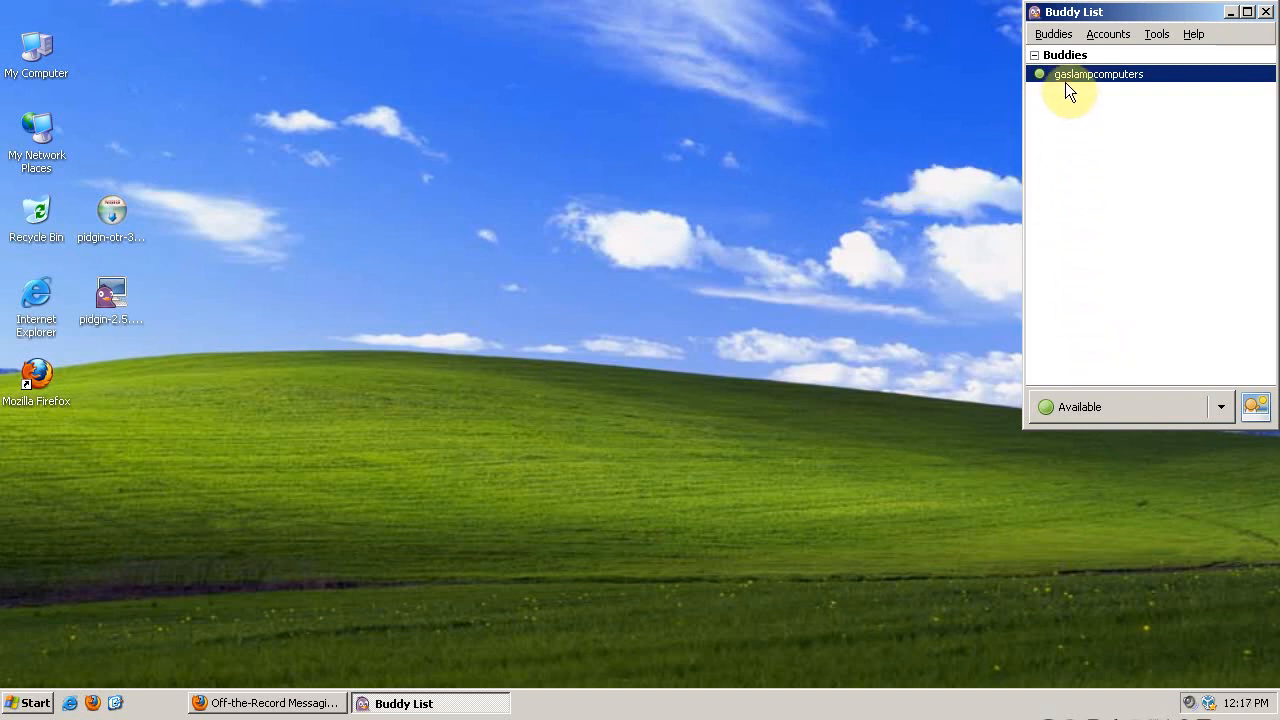
mouse_move(994, 160)
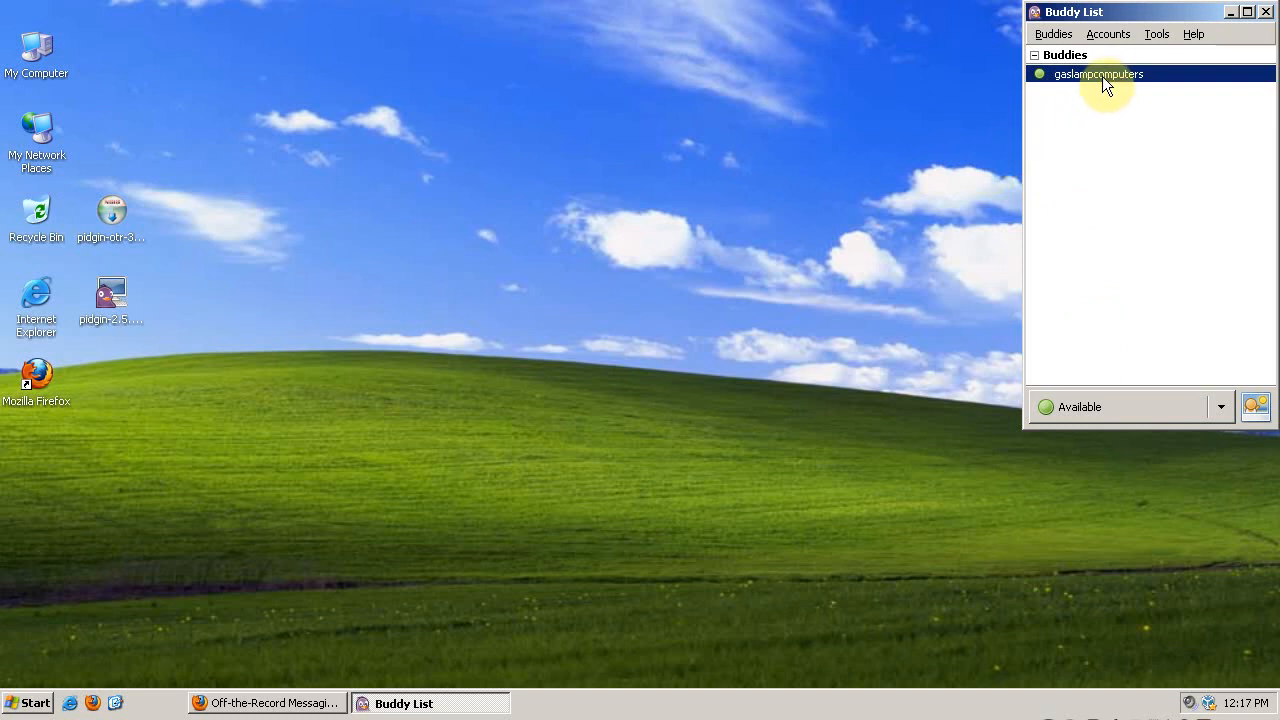
Start a conversation with the buddy and focus the message box for a greeting
double_click(1102, 74)
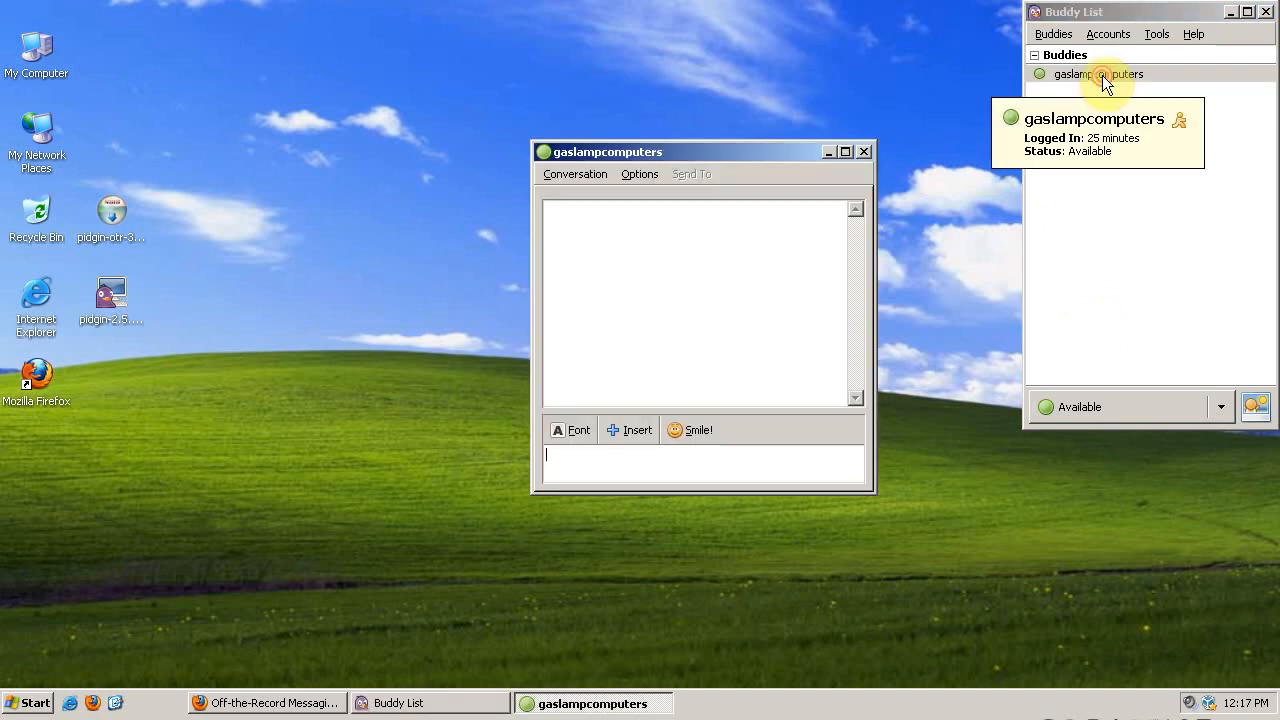
mouse_move(722, 464)
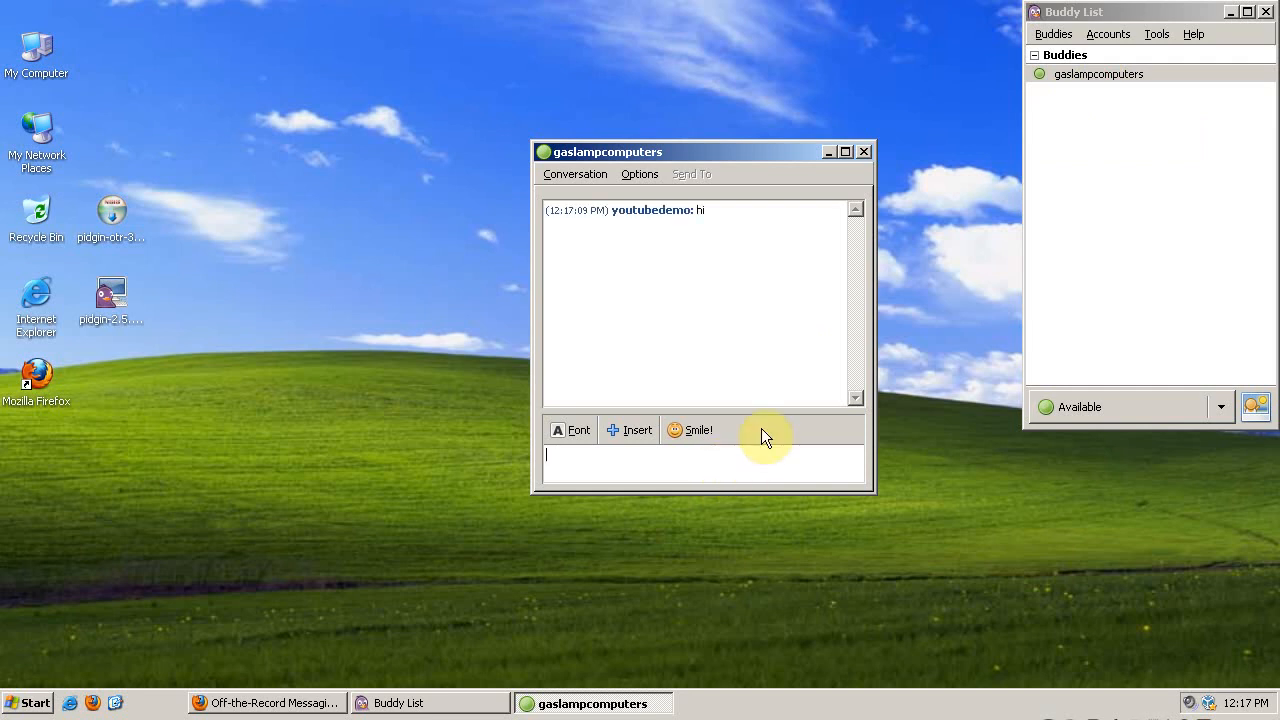
mouse_move(828, 468)
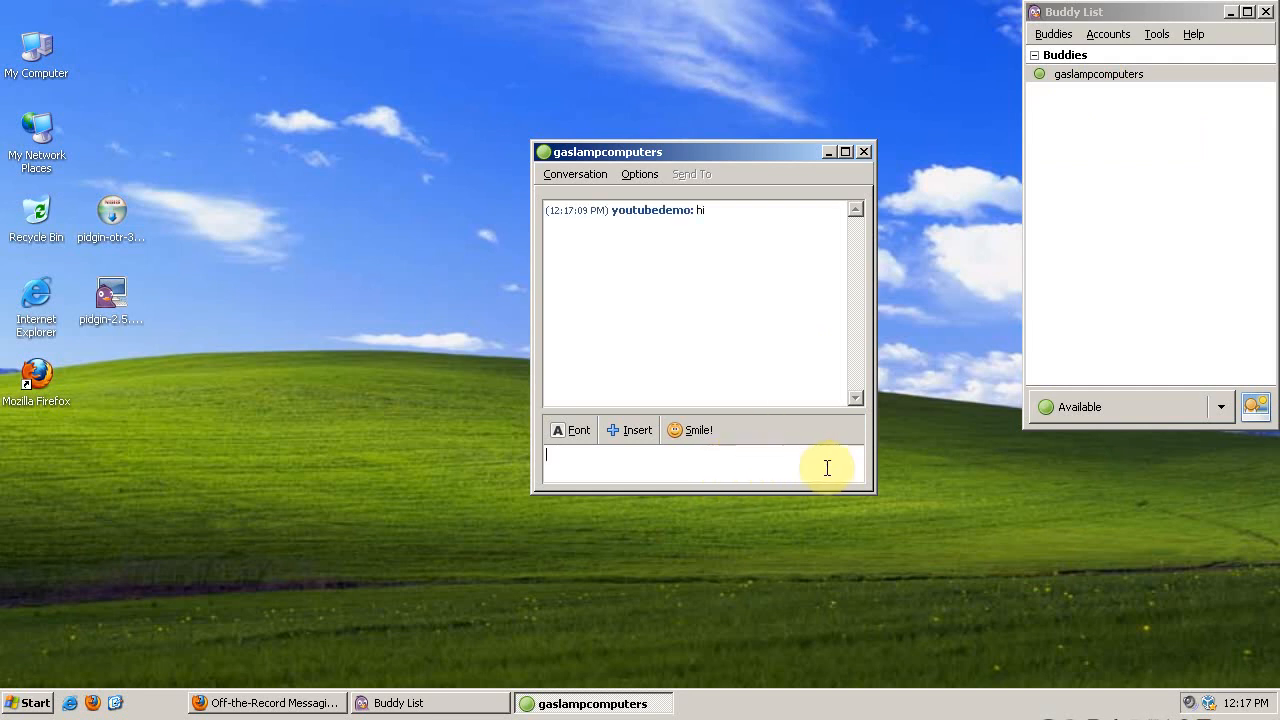
mouse_move(834, 468)
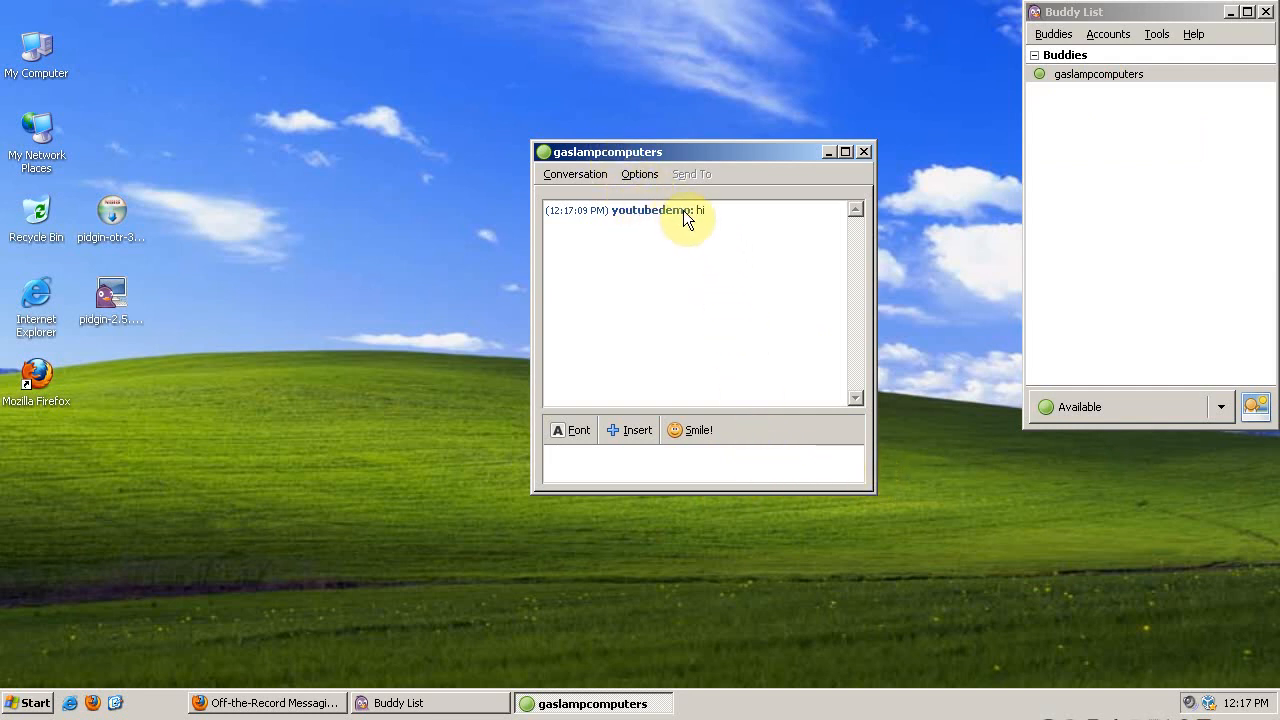
mouse_move(702, 468)
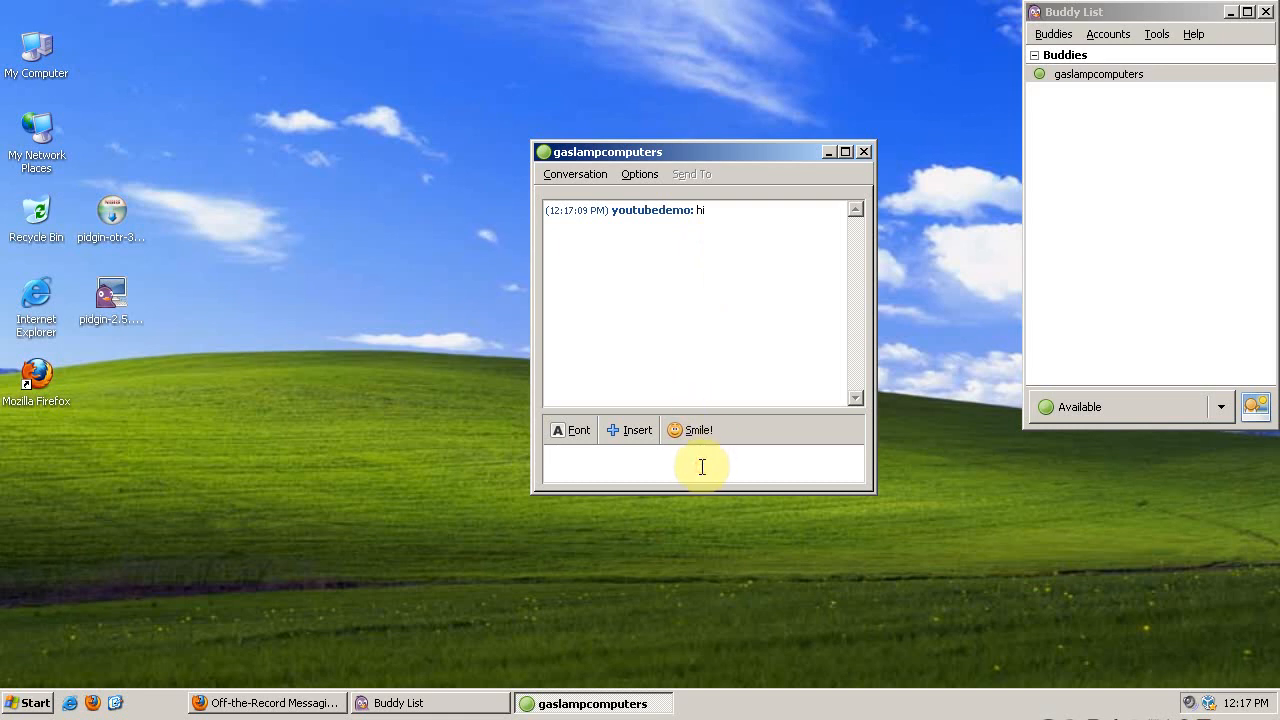
left_click(702, 462)
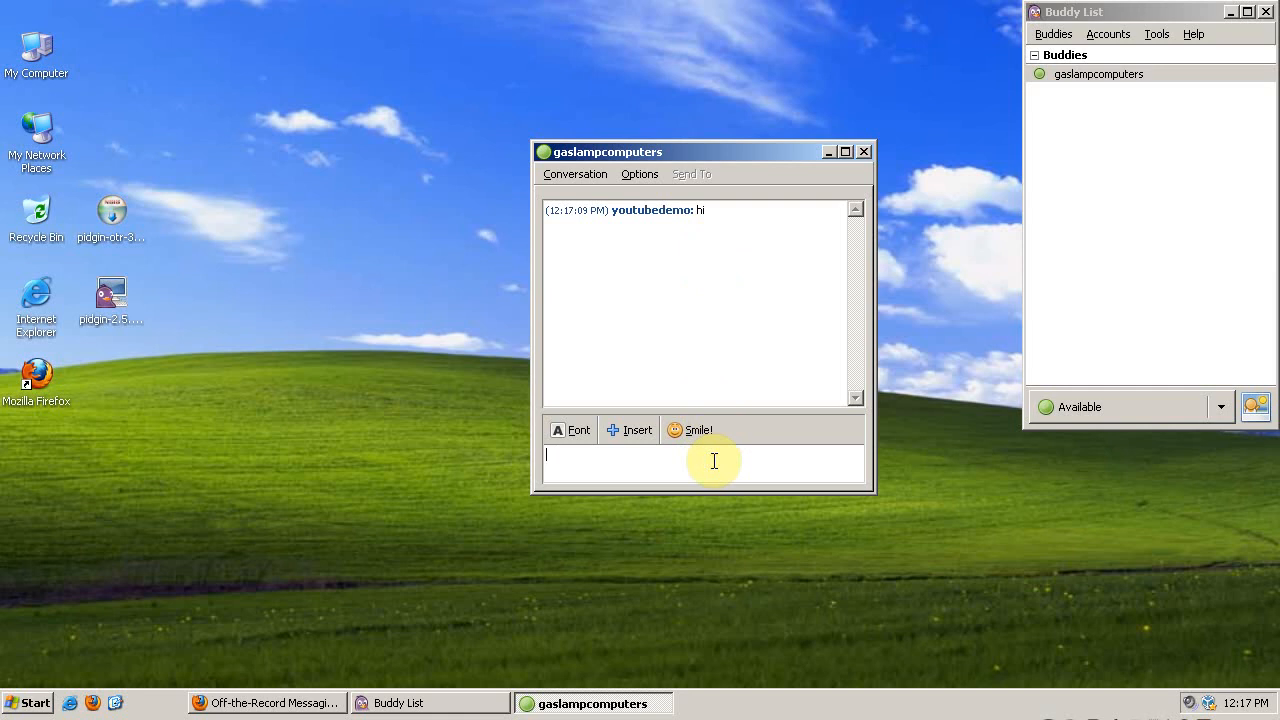
mouse_move(732, 444)
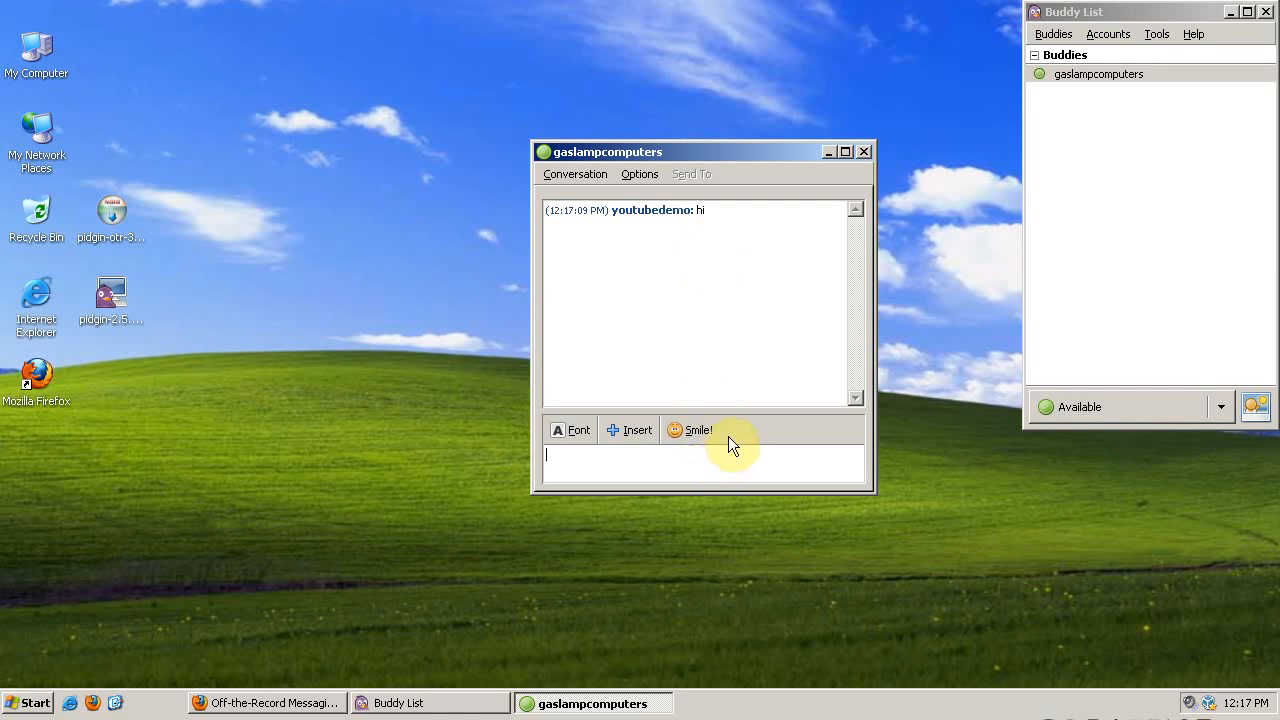
mouse_move(816, 450)
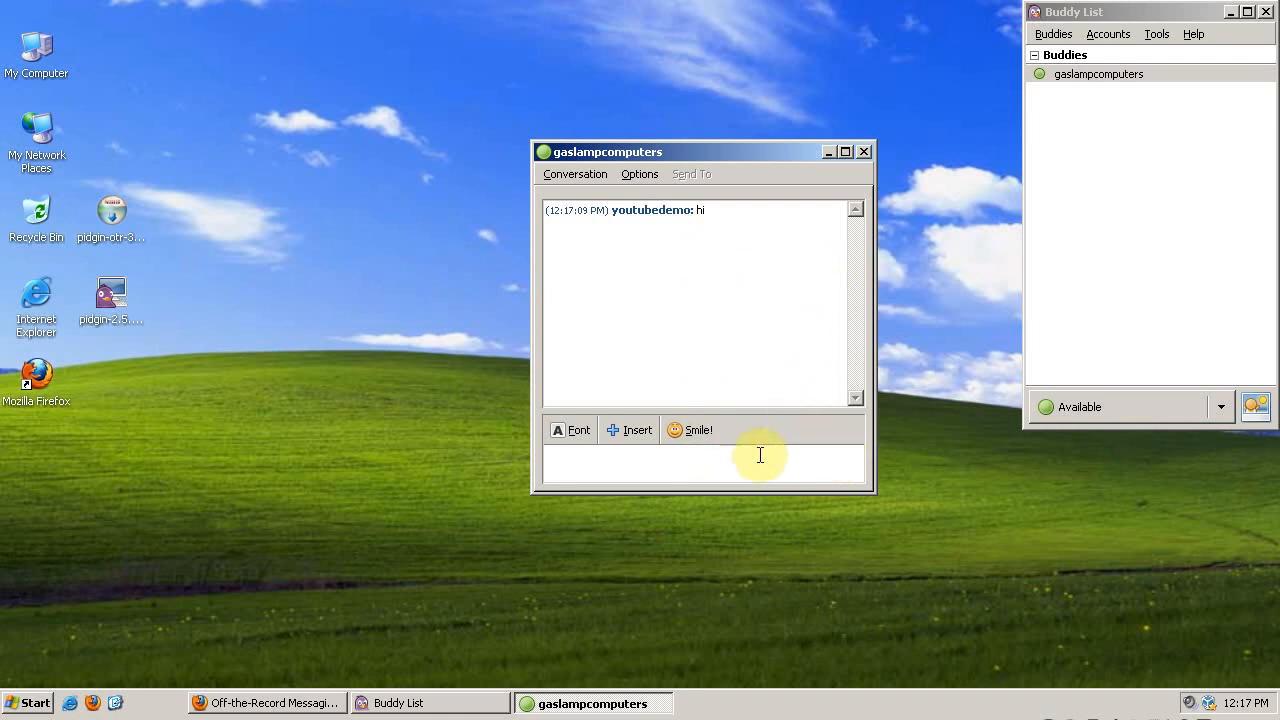
mouse_move(756, 434)
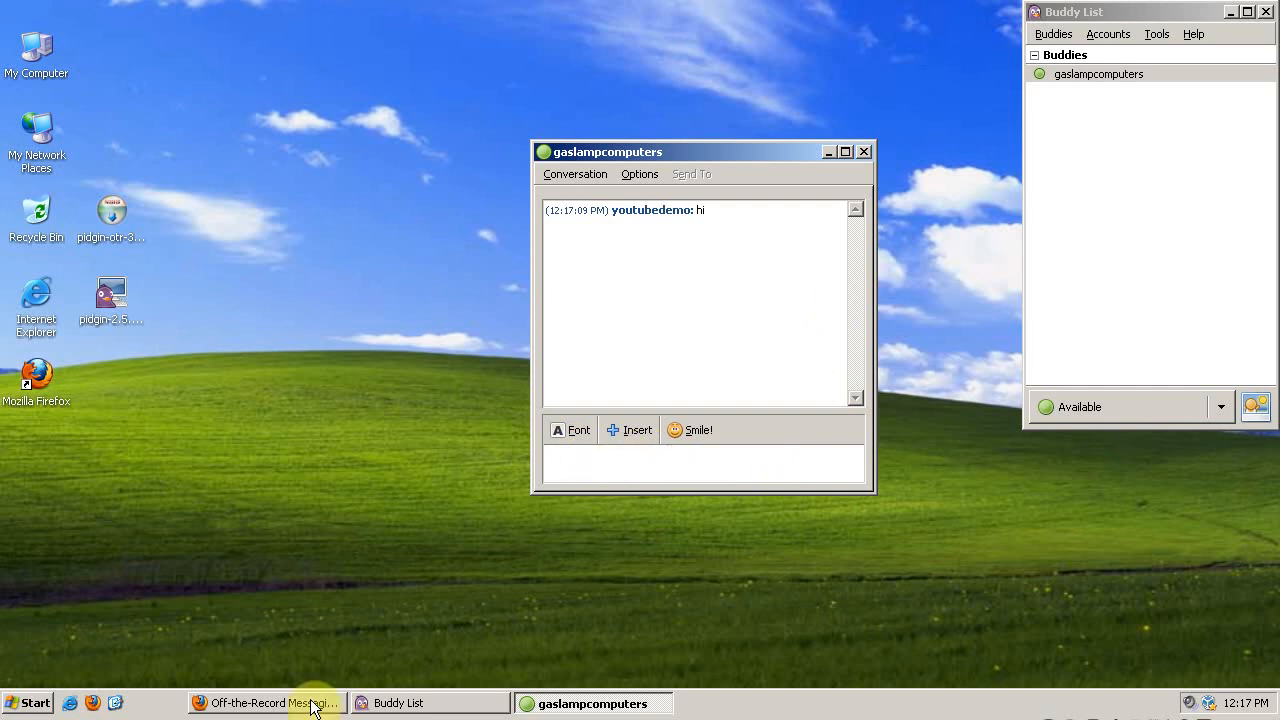
Return to the Off-the-Record Messaging page and scroll to the Win32 installer download
left_click(264, 702)
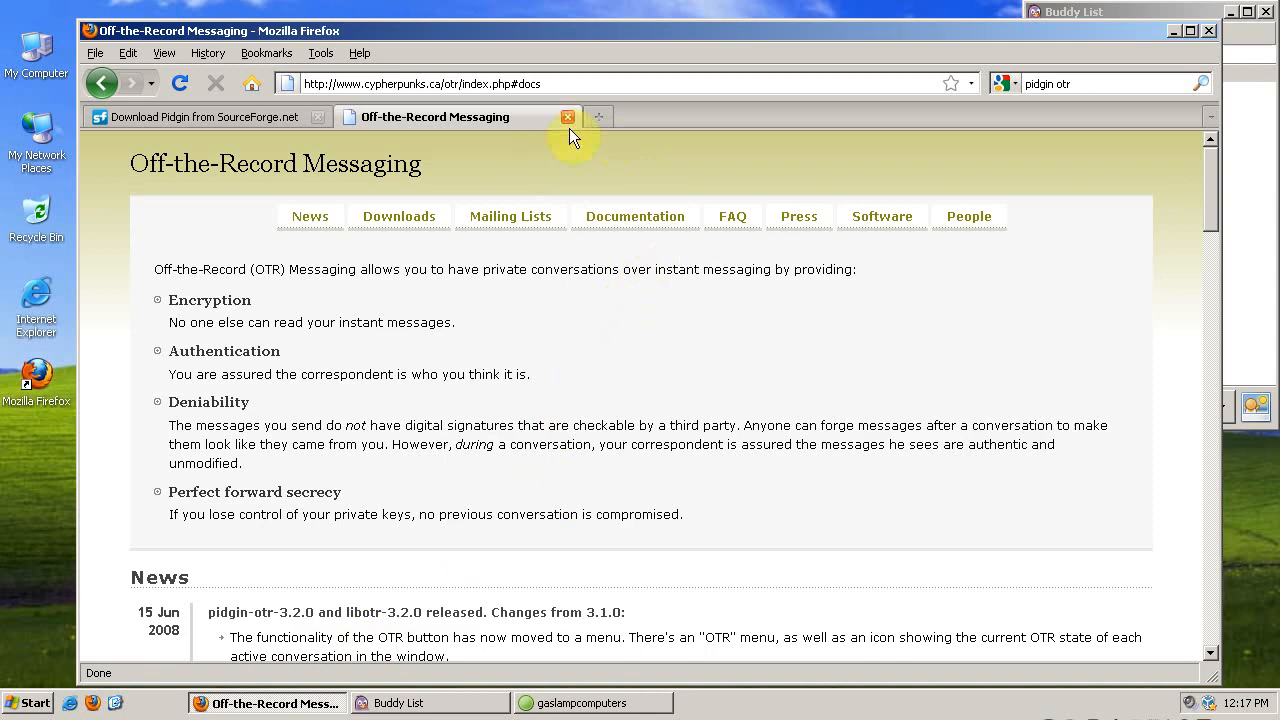
mouse_move(728, 78)
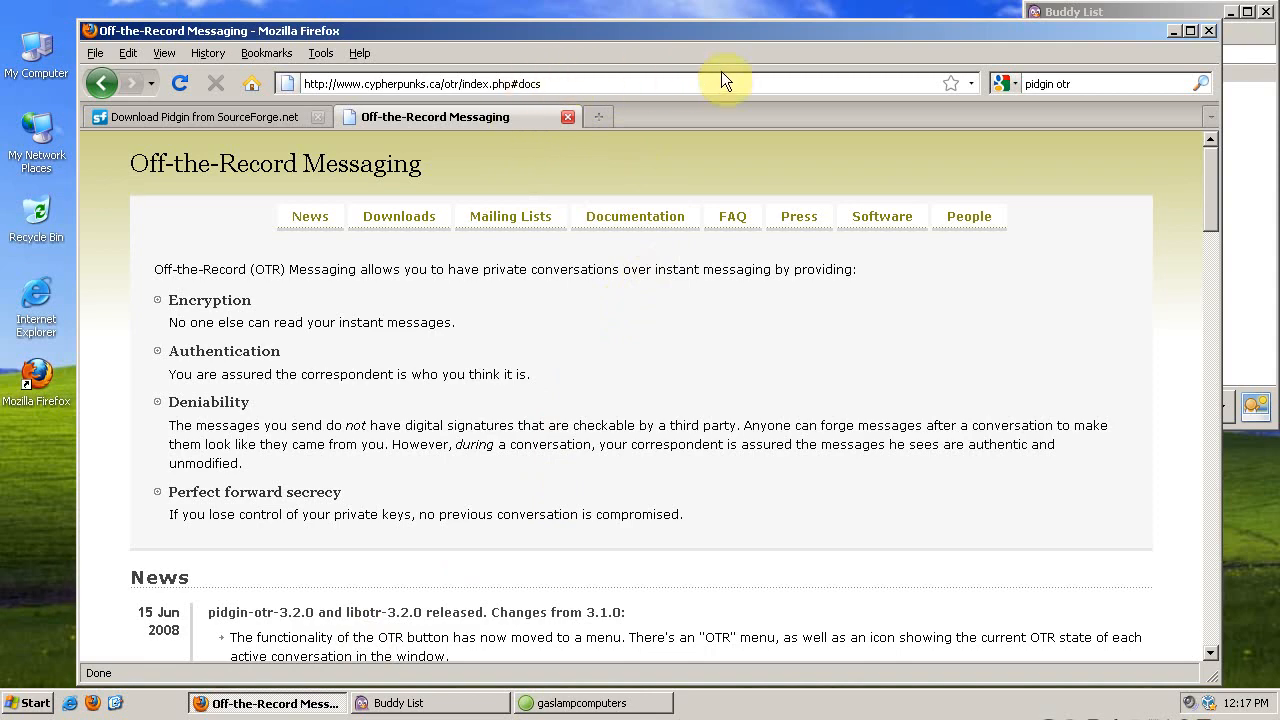
scroll("down", 3)
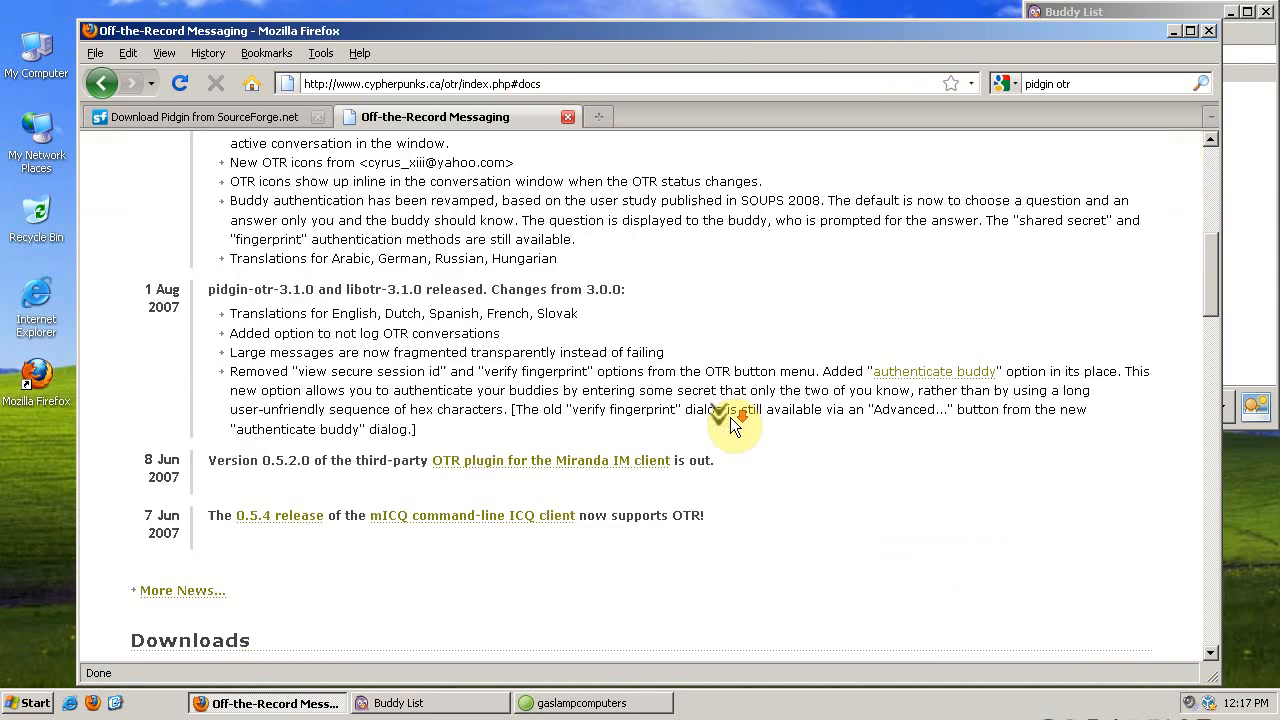
scroll("down", 3)
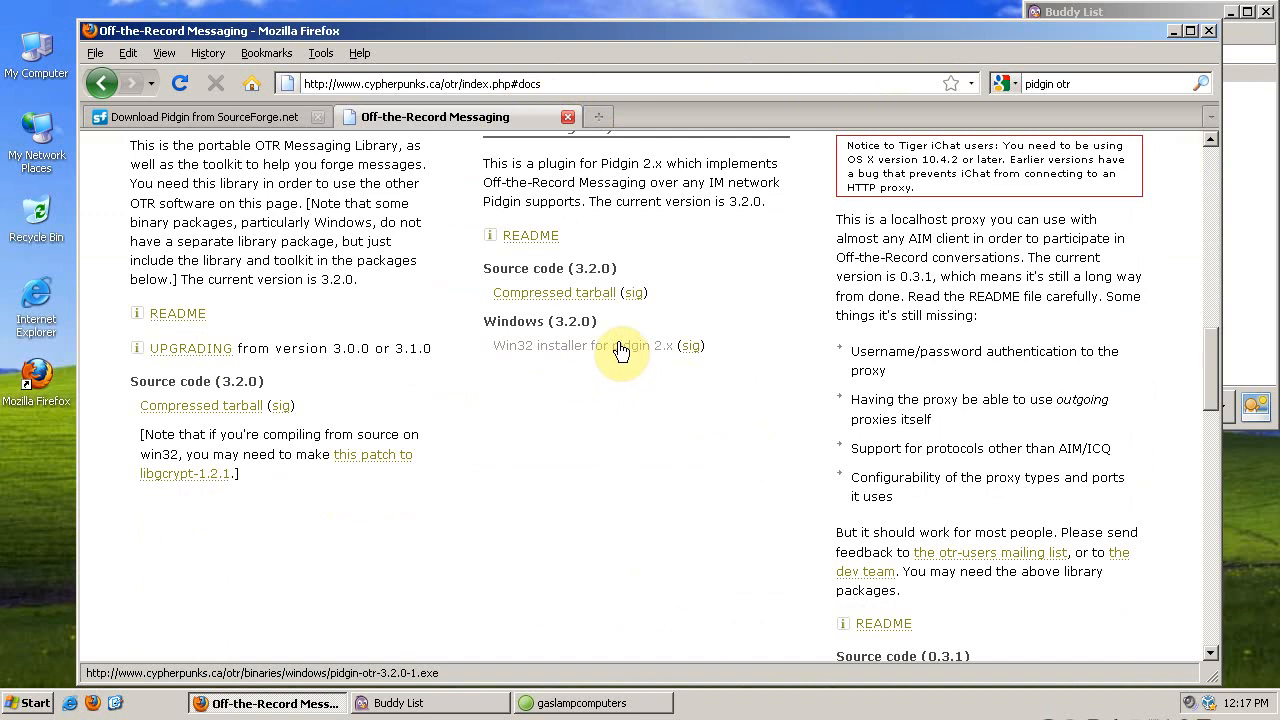
mouse_move(616, 358)
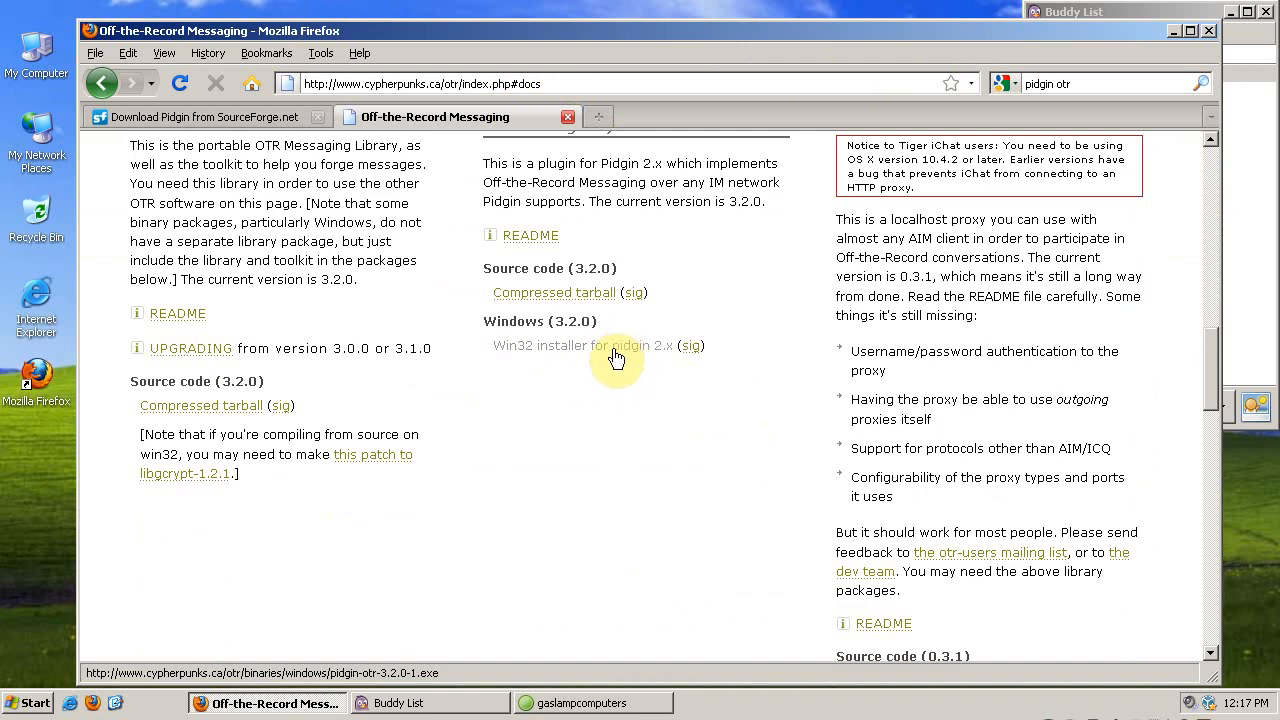
mouse_move(630, 352)
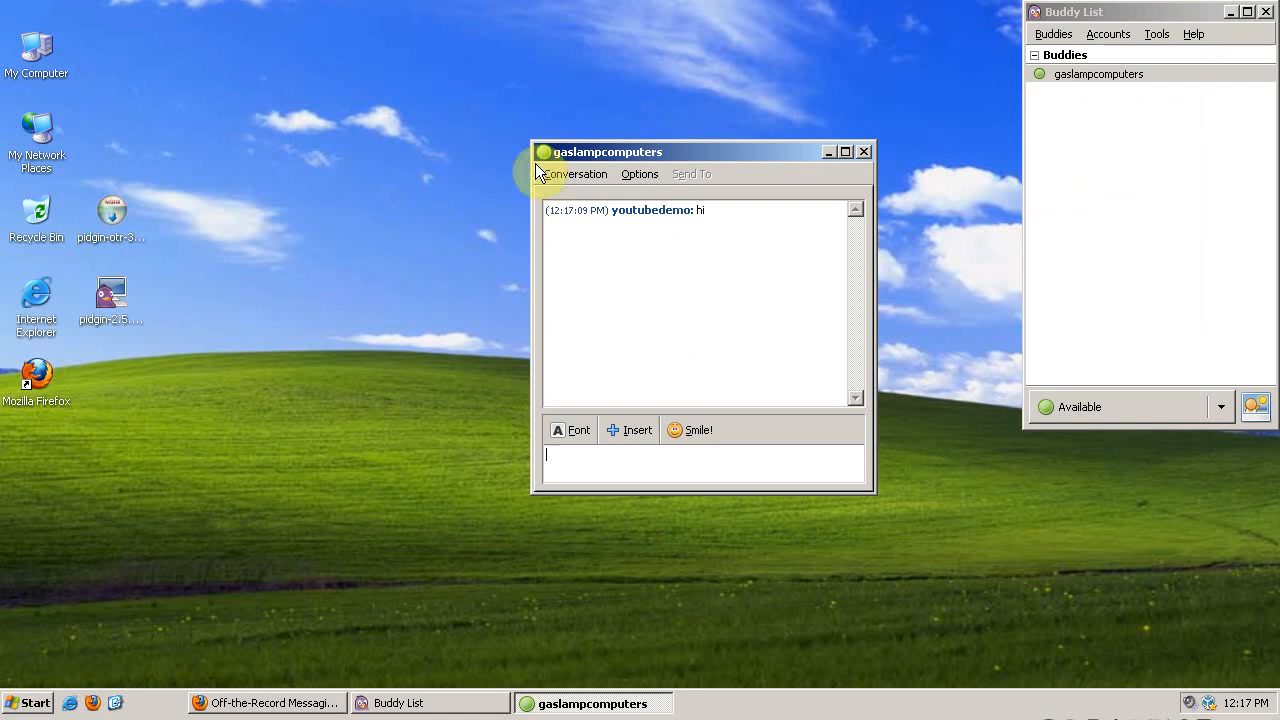
mouse_move(1268, 14)
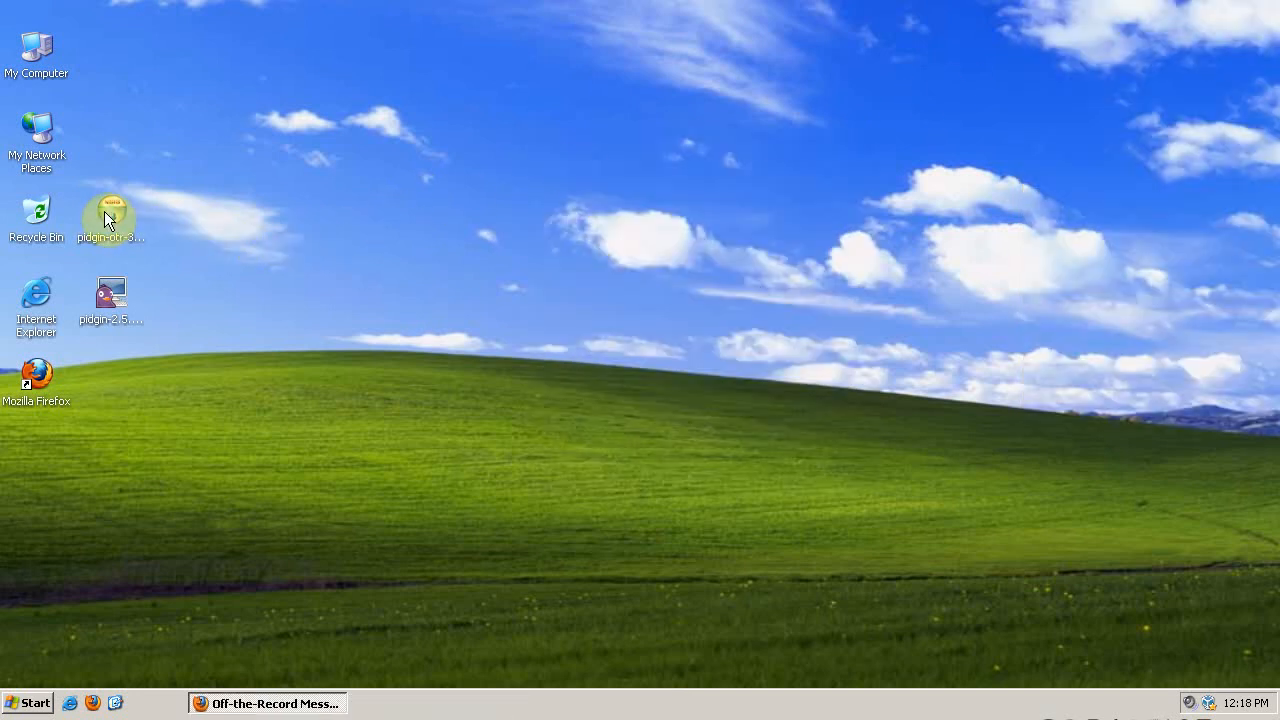
Run the pidgin-otr 3.2.0 installer from the desktop and accept its license
double_click(108, 208)
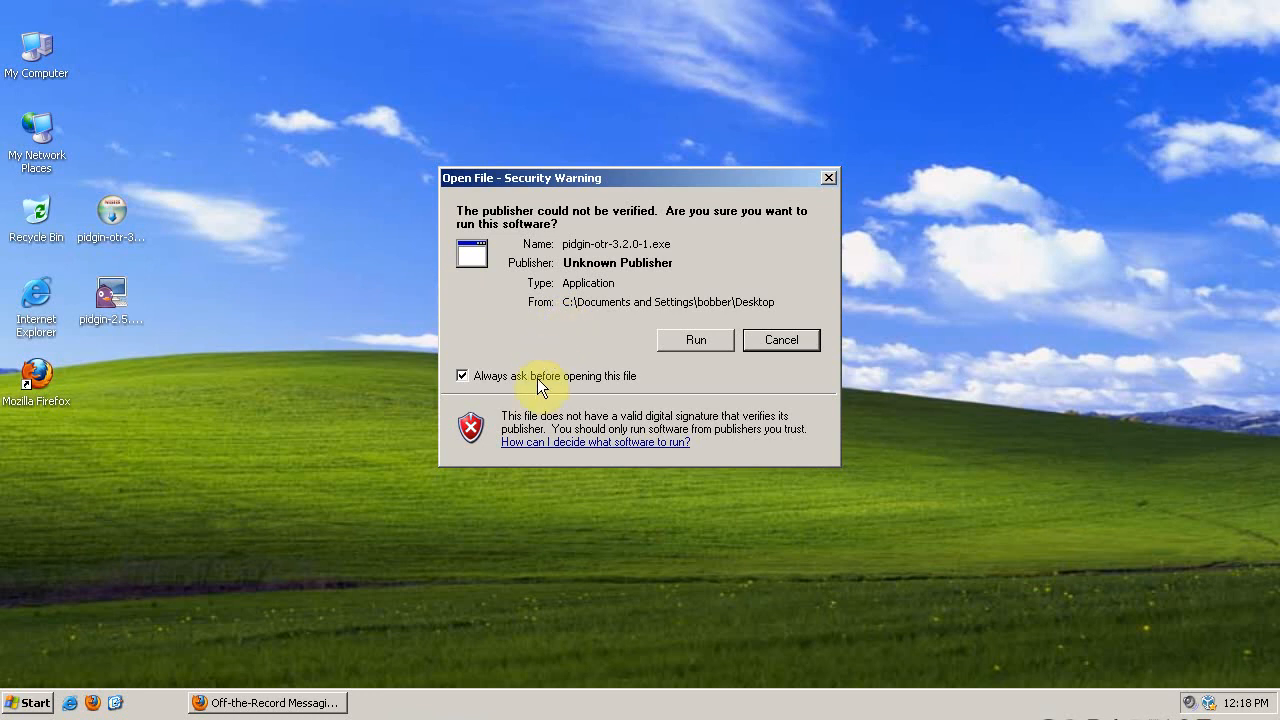
left_click(696, 340)
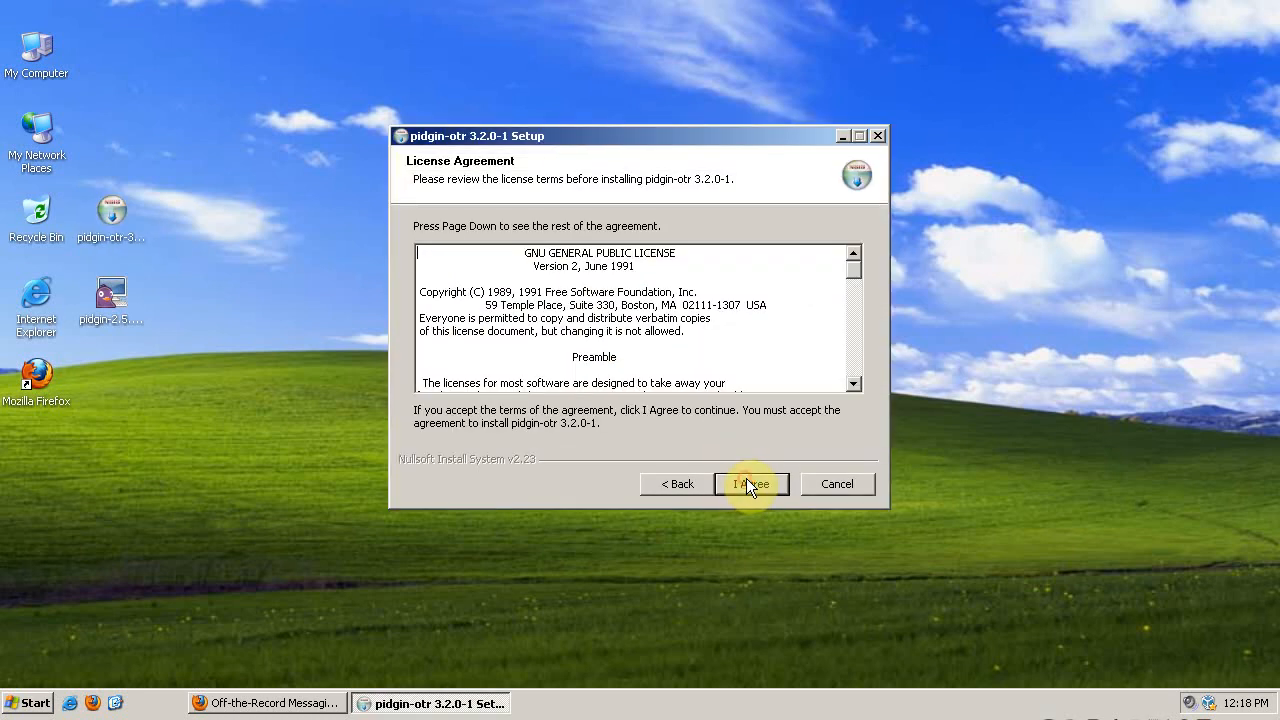
left_click(752, 484)
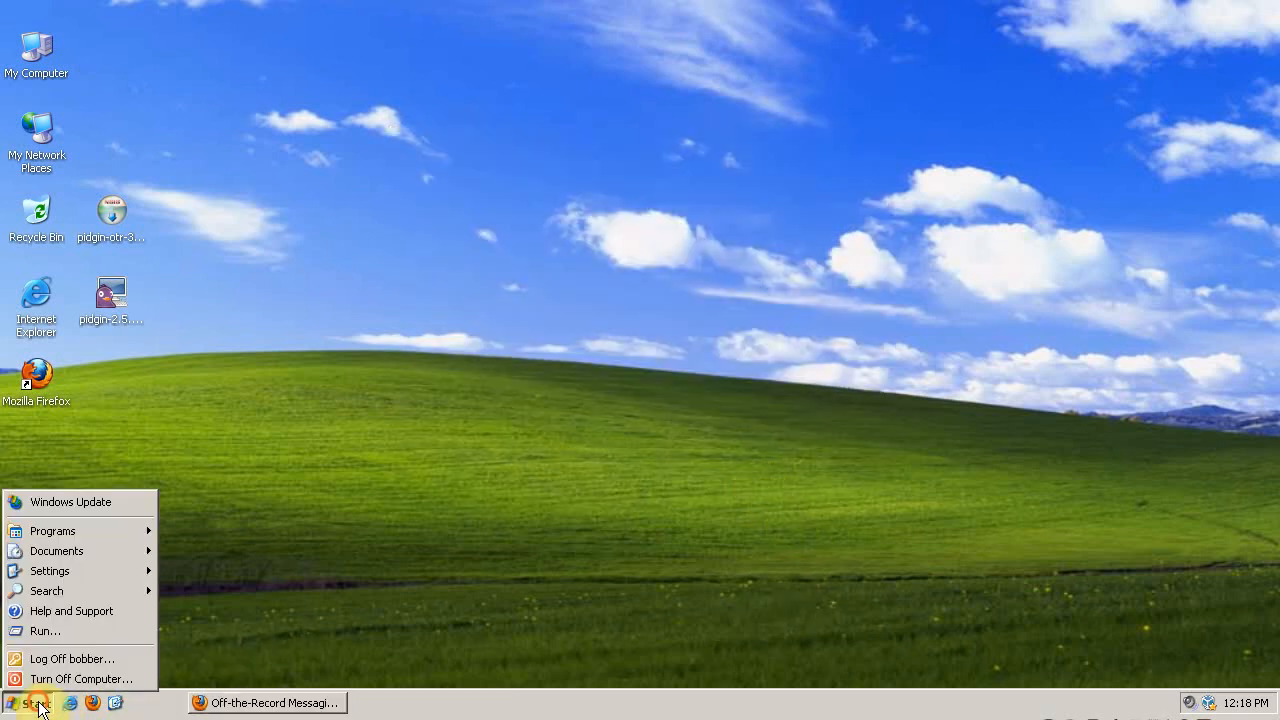
Relaunch Pidgin's Buddy List and bring up the Plugins manager from Tools
left_click(52, 530)
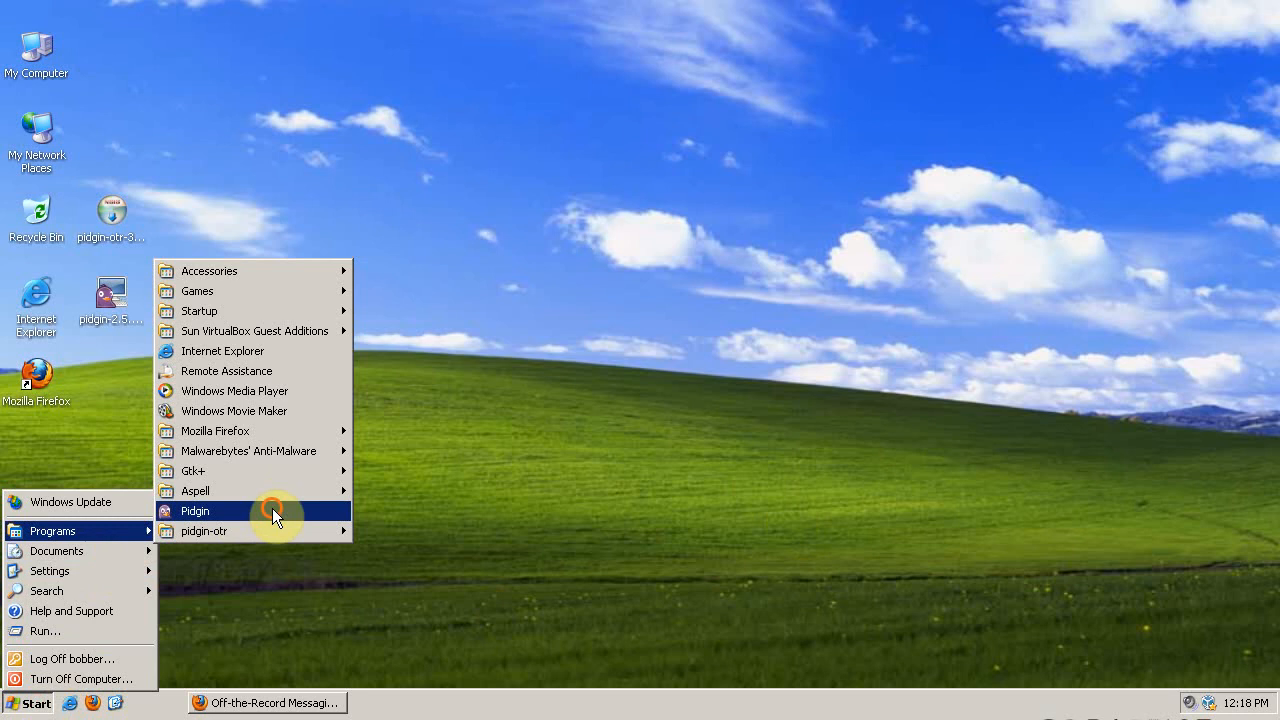
left_click(196, 512)
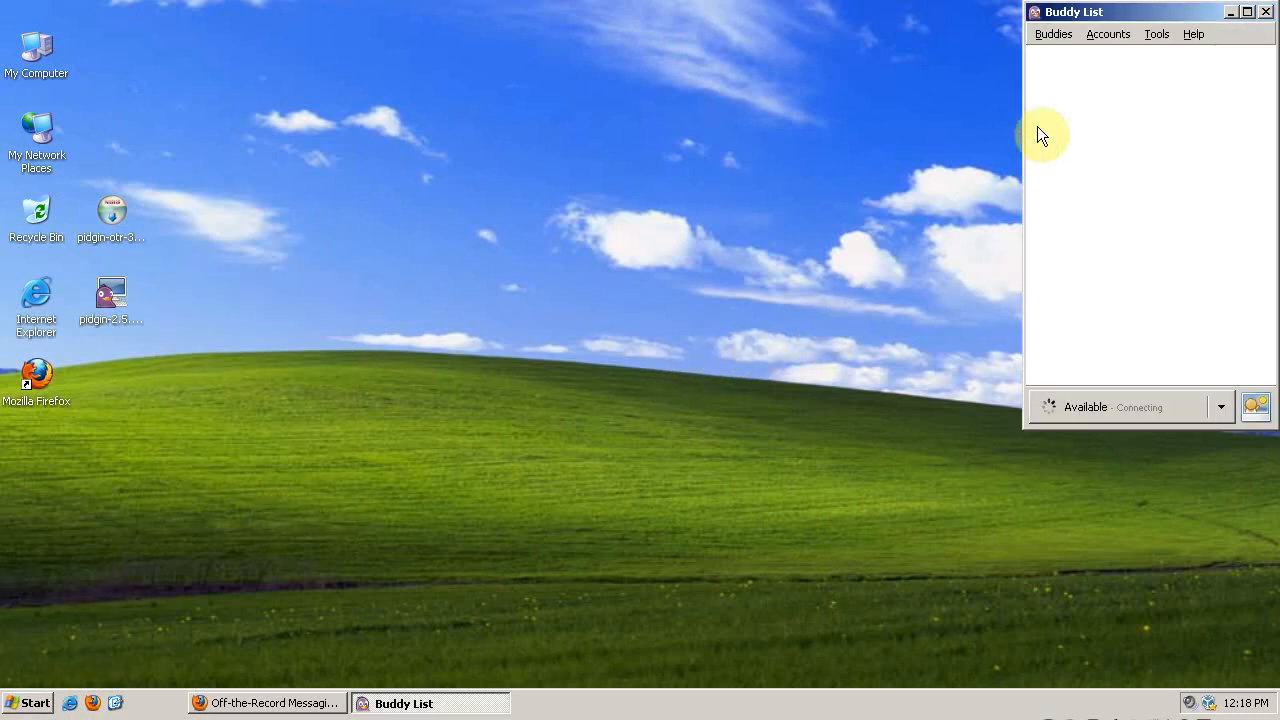
left_click(1154, 36)
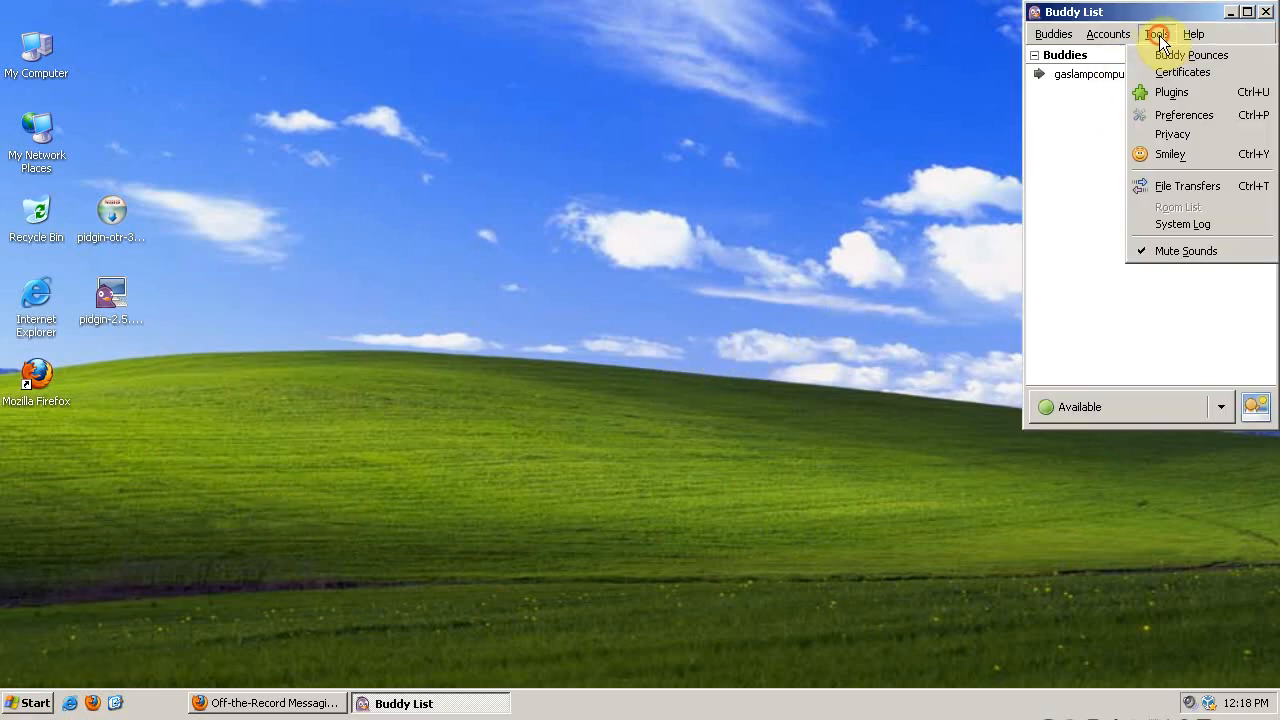
mouse_move(1184, 92)
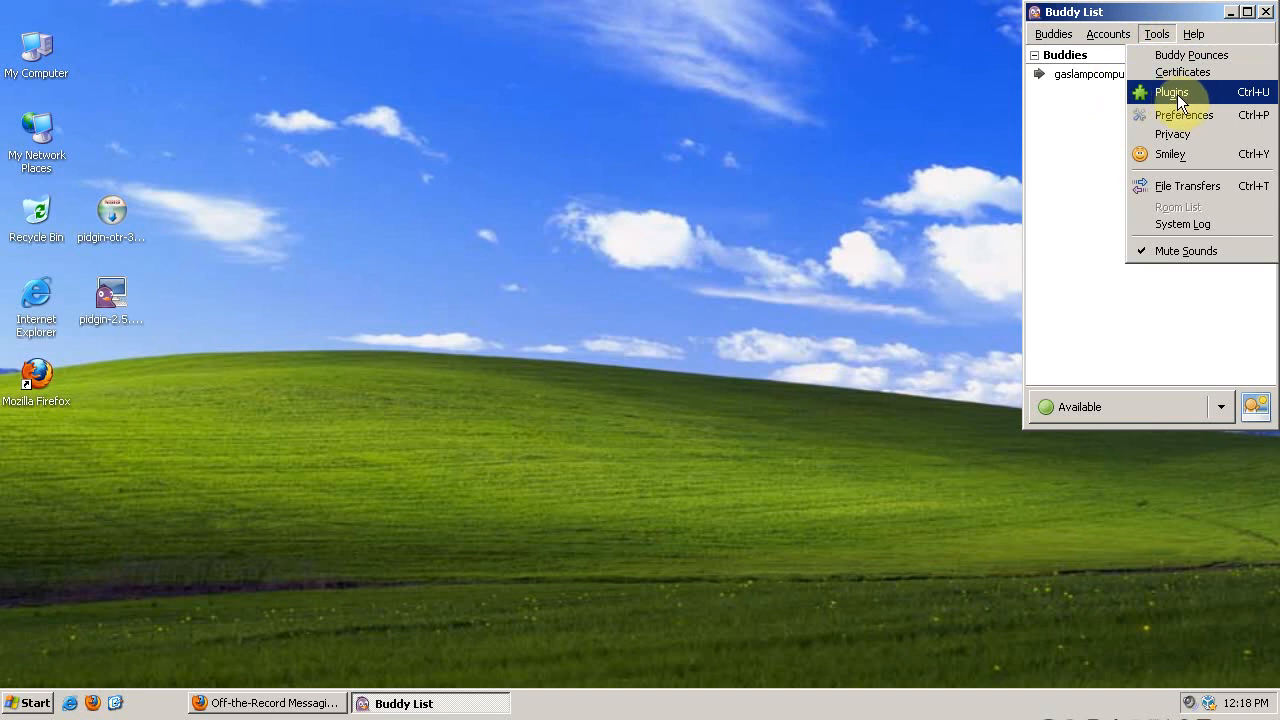
left_click(1164, 92)
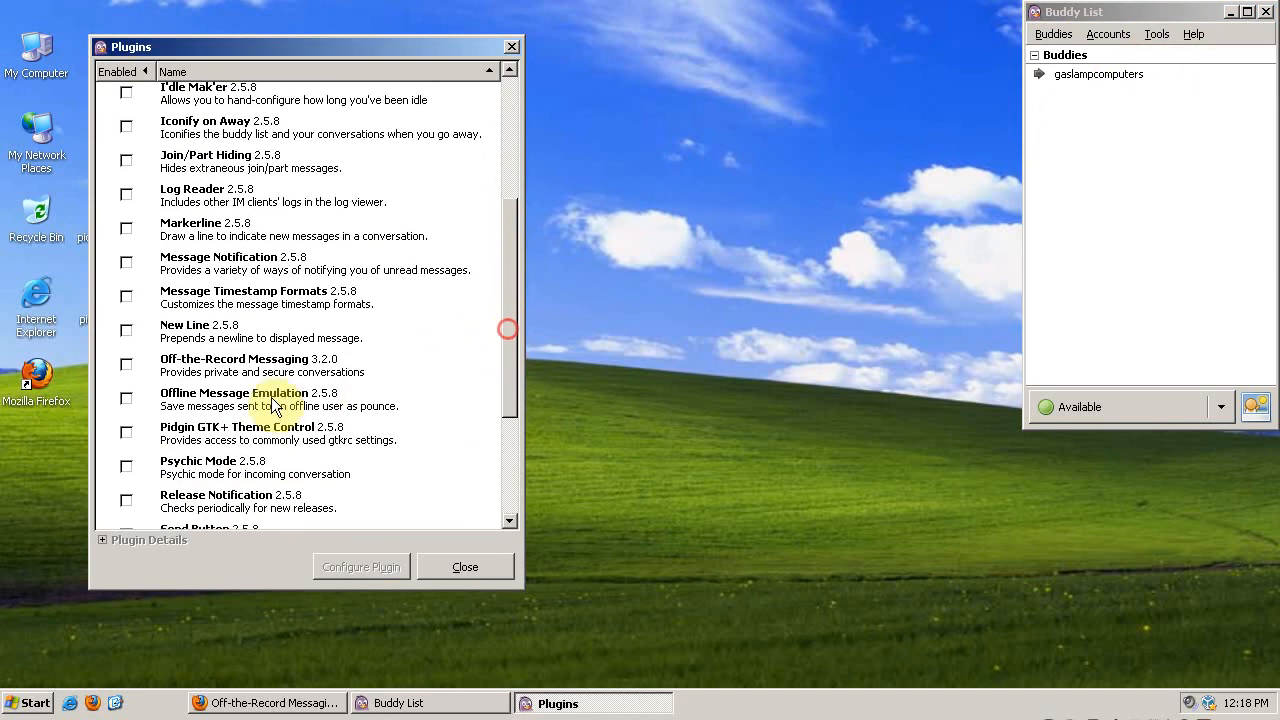
Enable Off-the-Record Messaging 3.2.0 and go to Configure Plugin
left_click(126, 366)
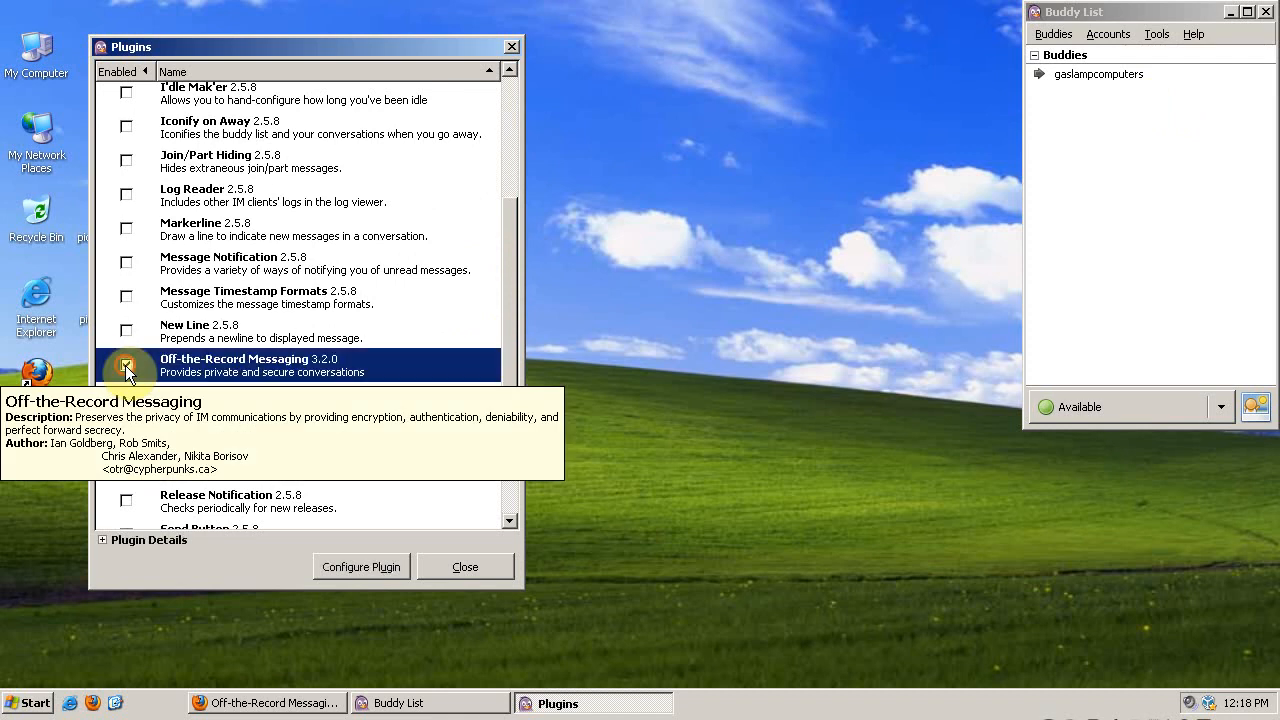
left_click(126, 364)
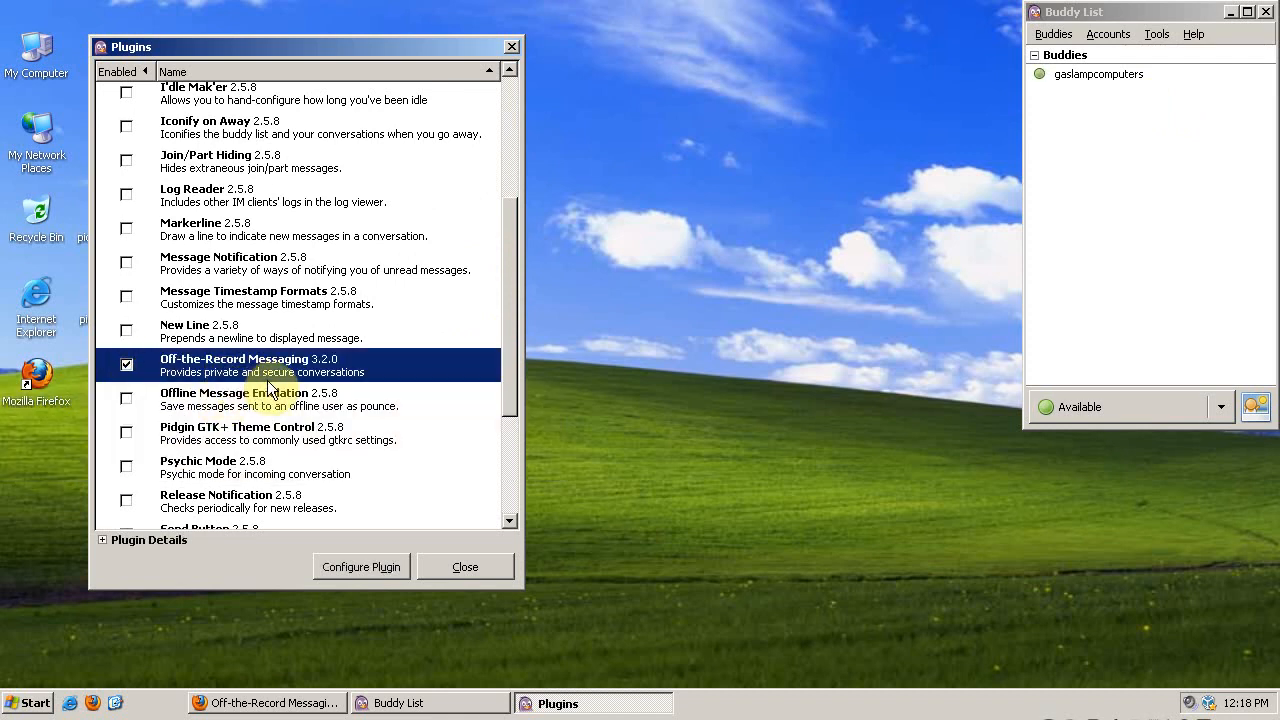
mouse_move(360, 568)
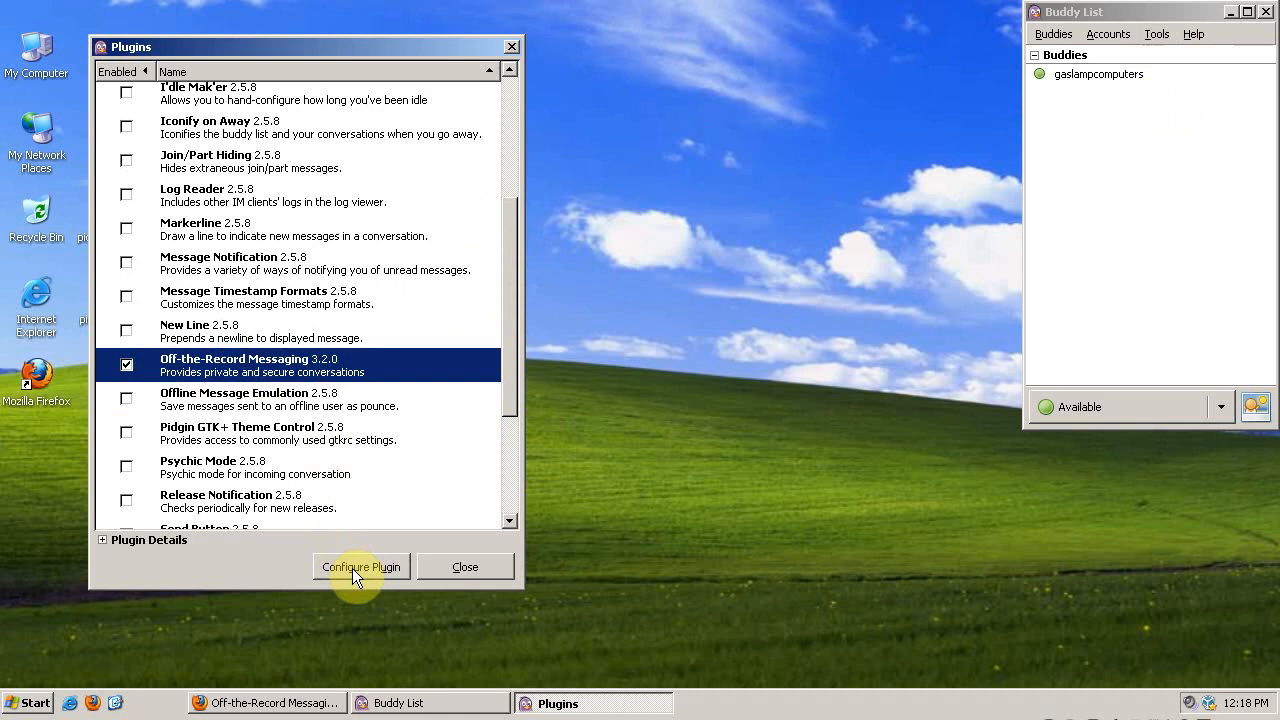
left_click(360, 566)
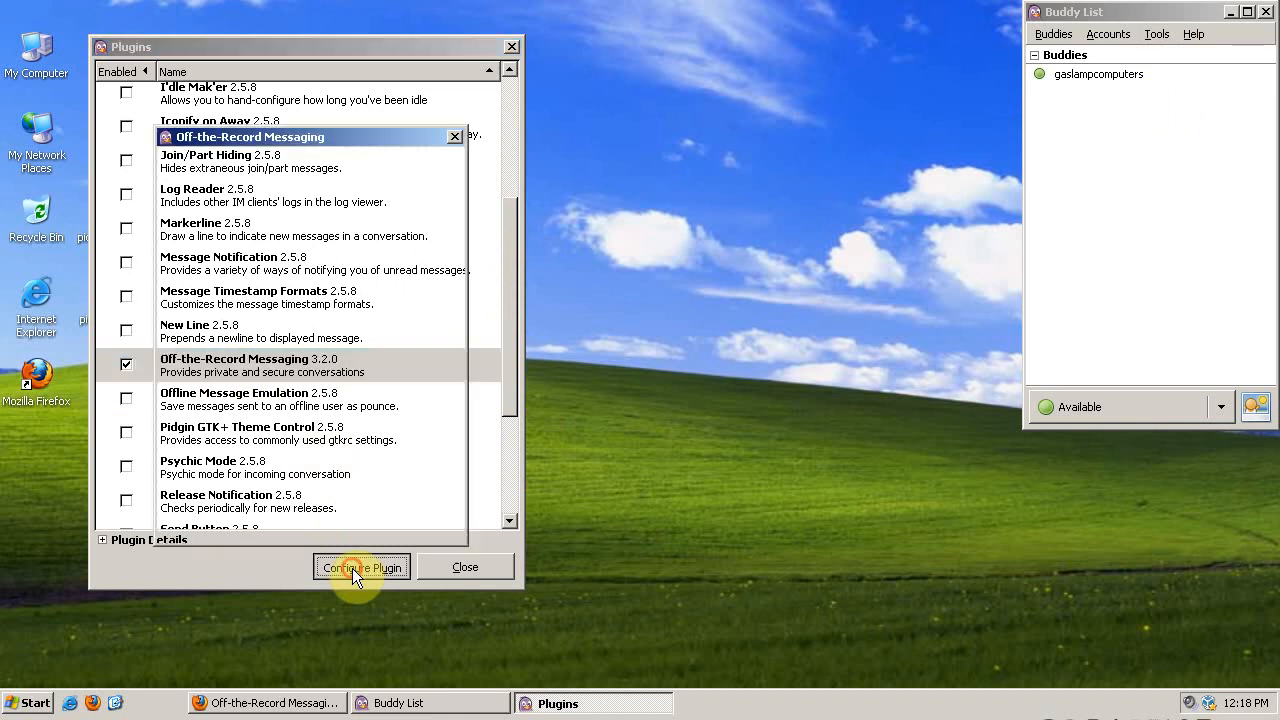
Generate the OTR private key for the account and acknowledge the finished-key notice
left_click(360, 566)
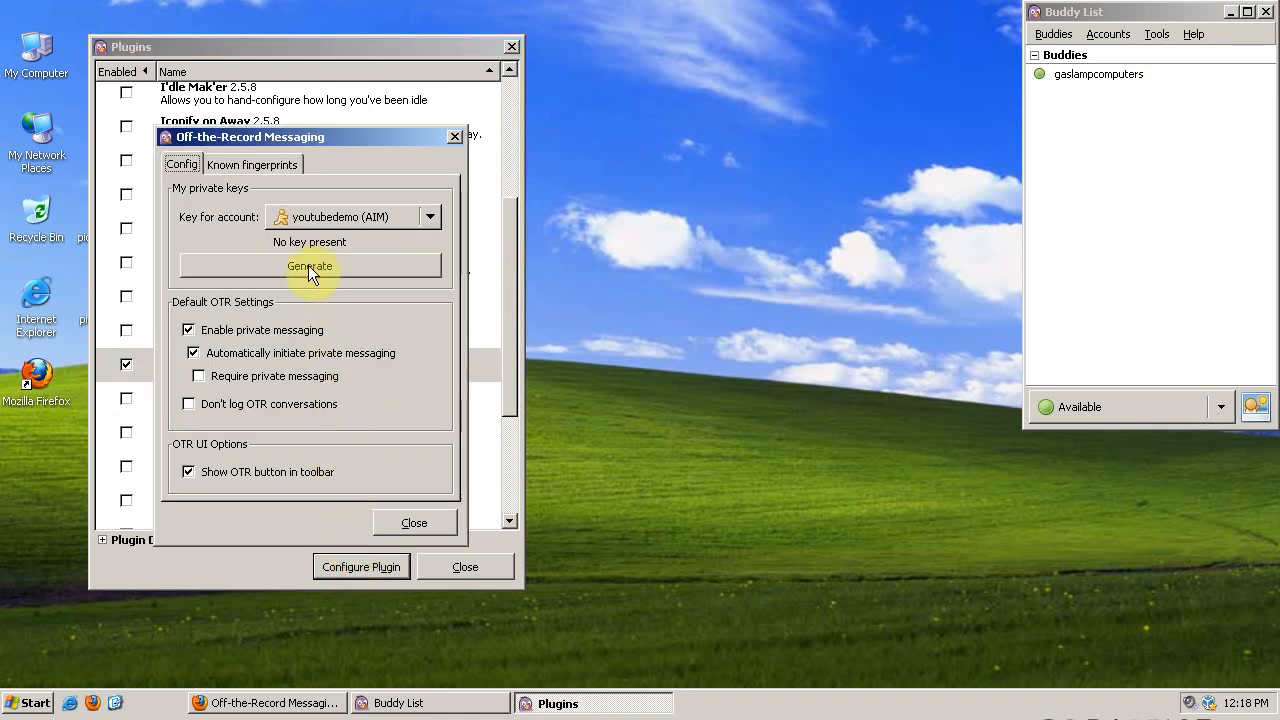
mouse_move(352, 232)
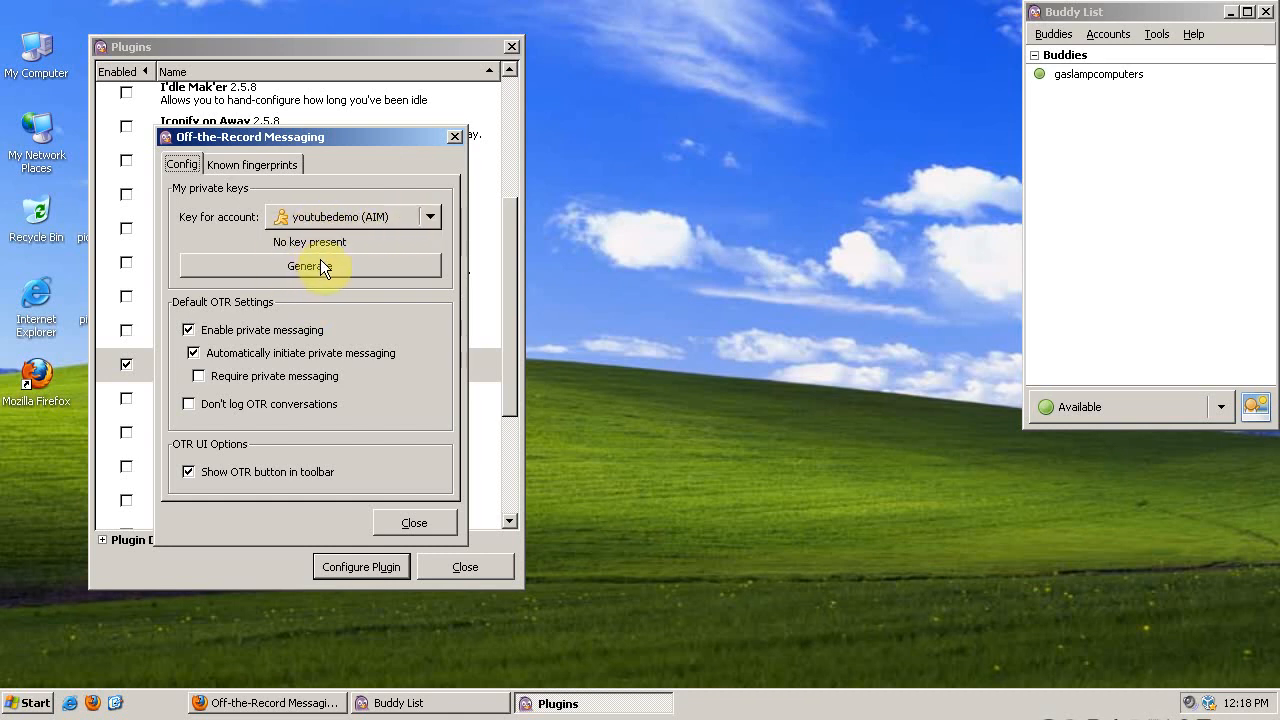
mouse_move(290, 324)
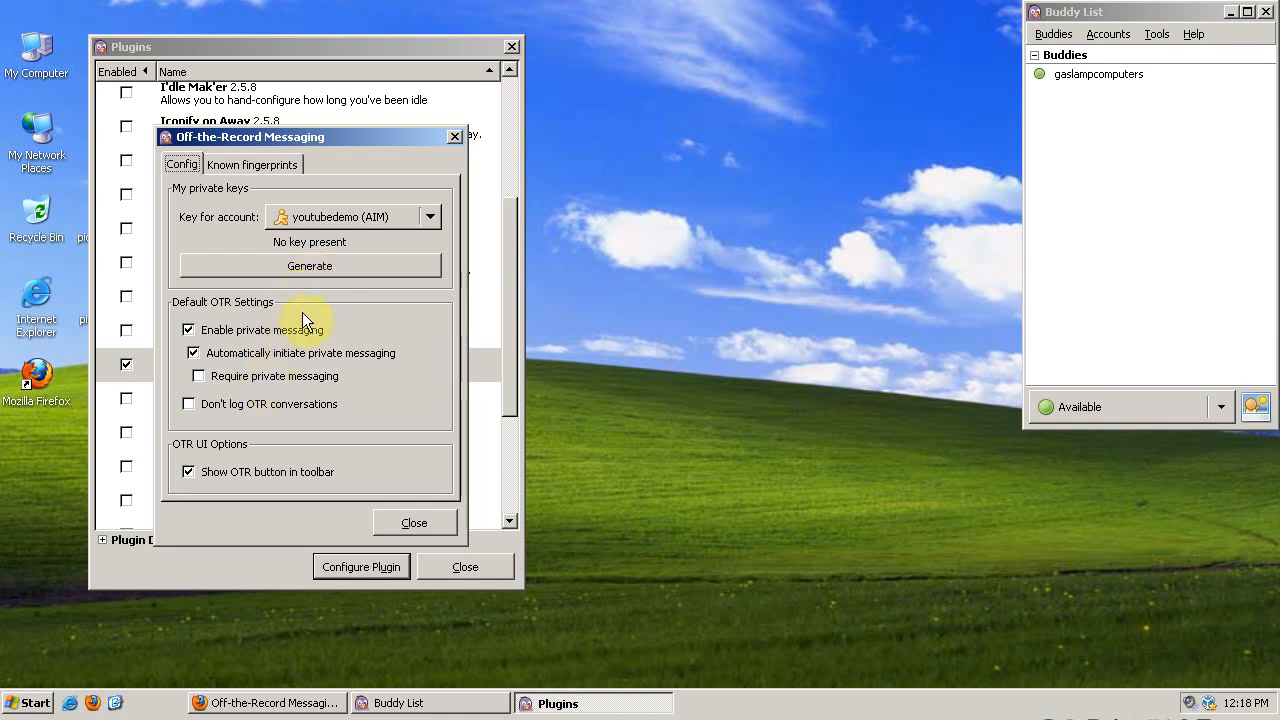
mouse_move(320, 270)
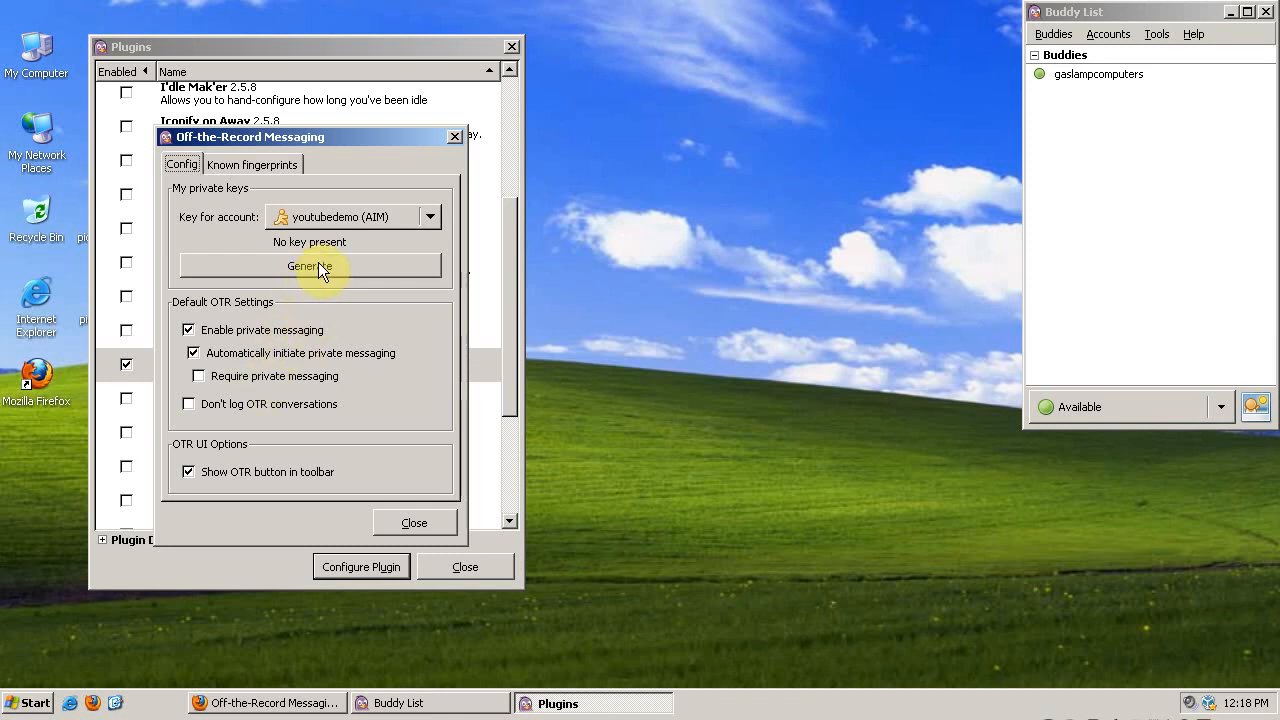
left_click(308, 266)
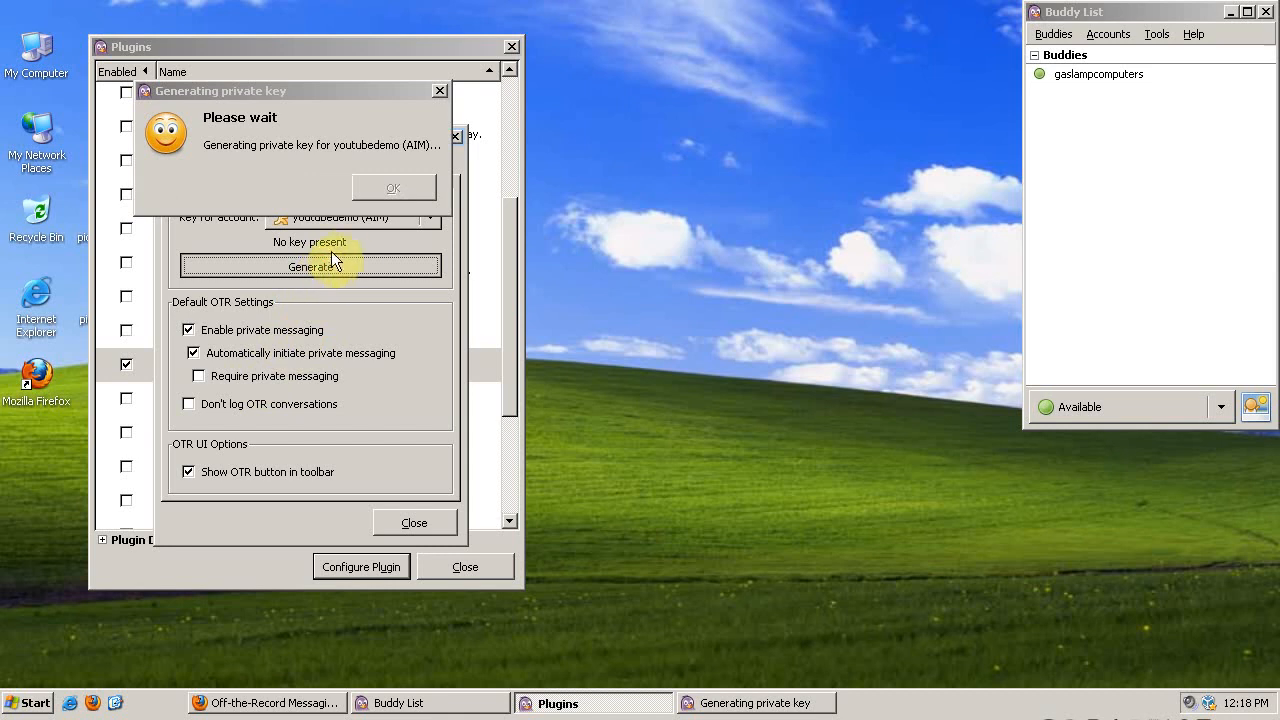
mouse_move(442, 262)
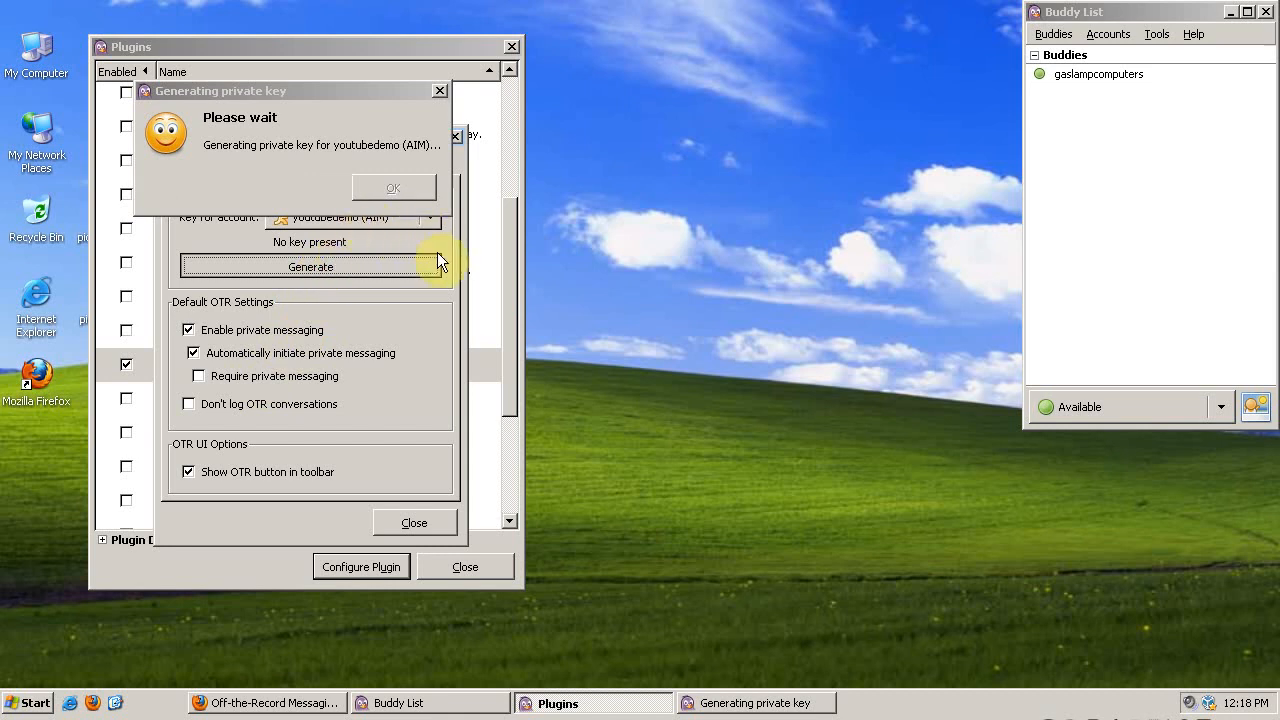
mouse_move(440, 248)
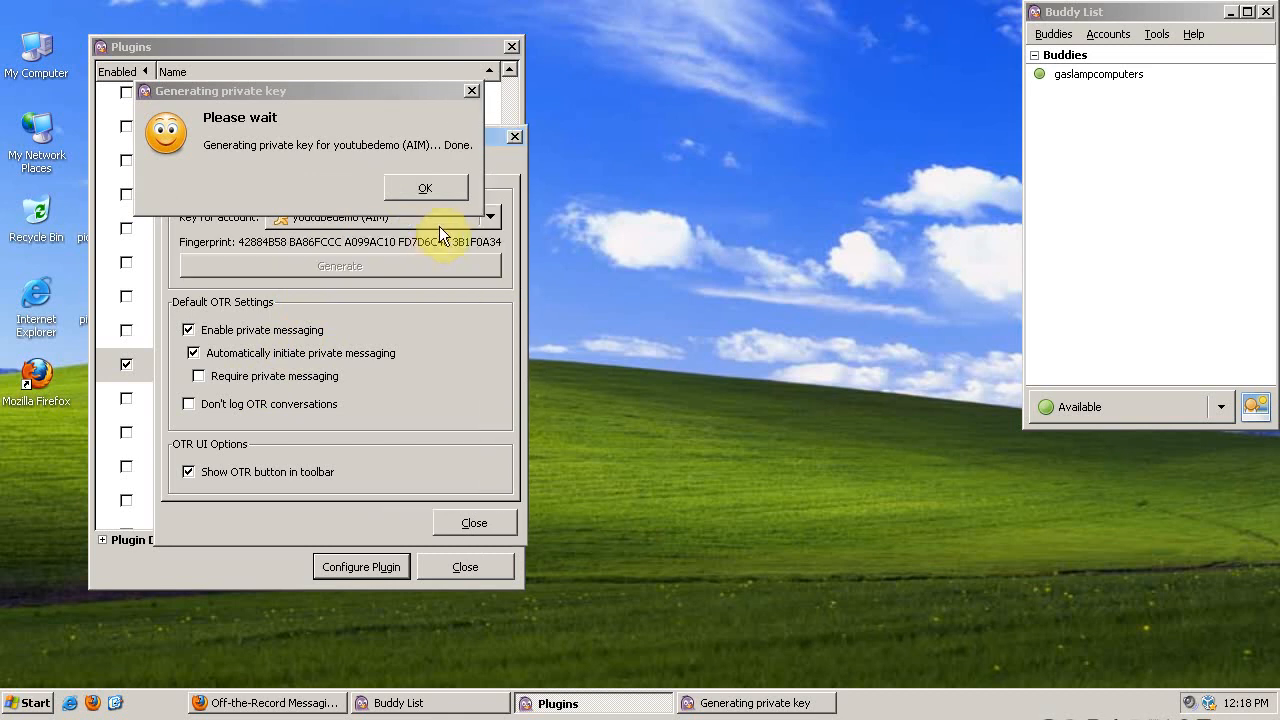
left_click(424, 188)
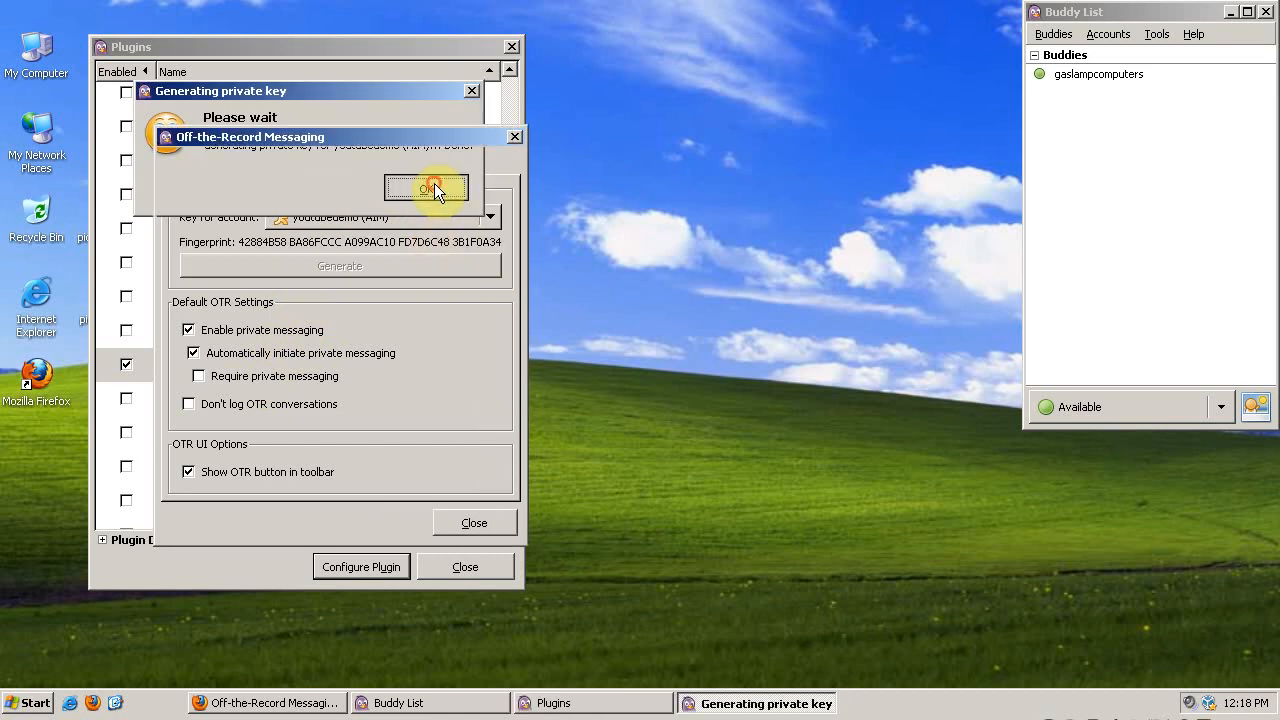
left_click(426, 188)
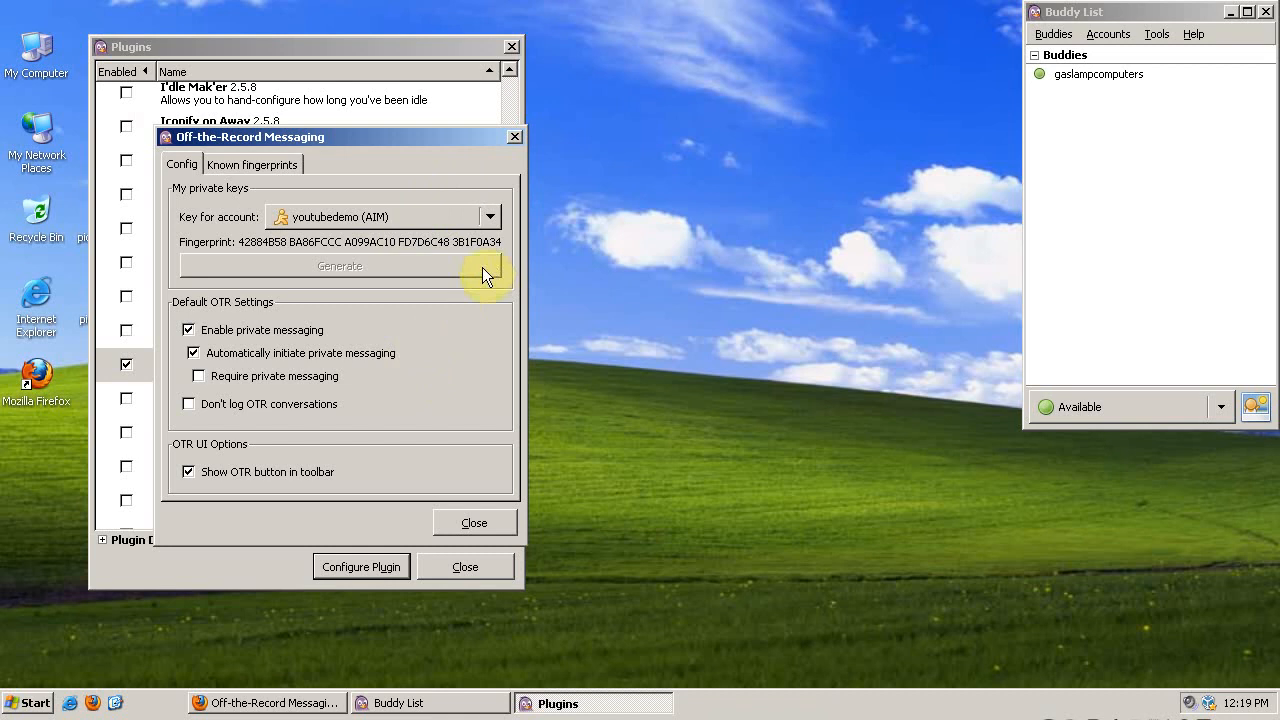
mouse_move(488, 260)
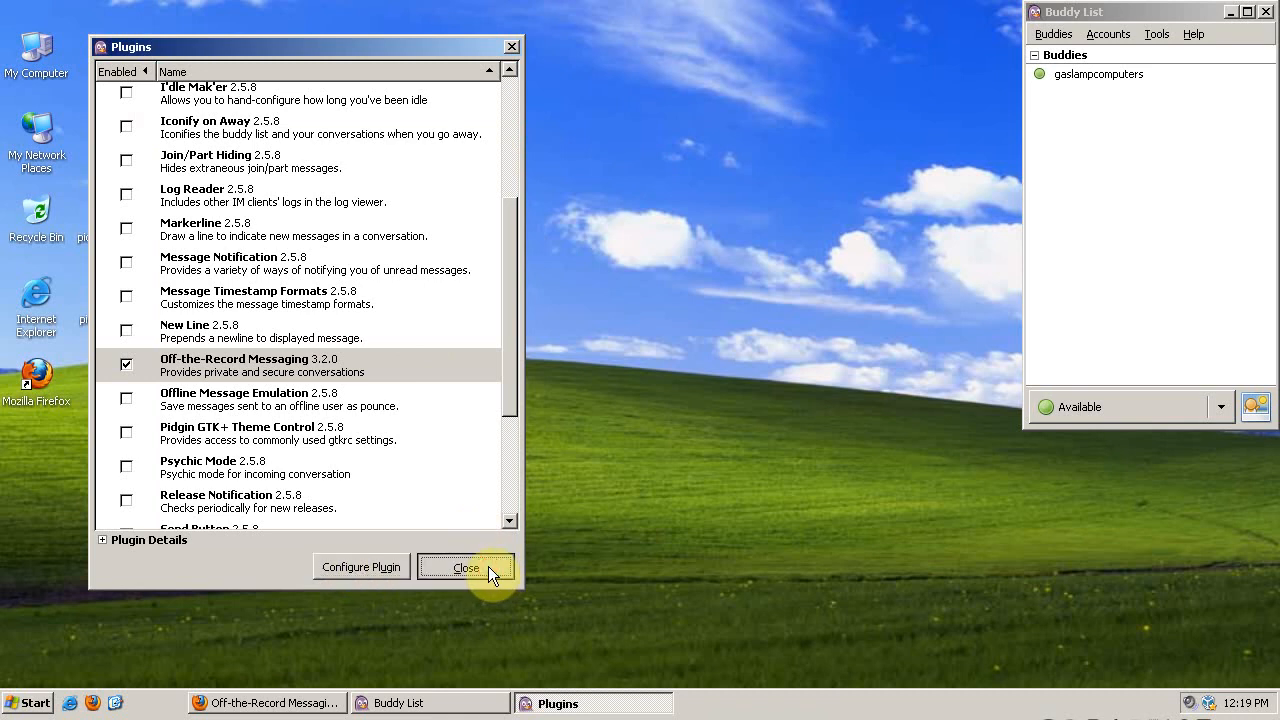
Close Plugins, reopen the chat with gaslampcomputers and send a 'test' message
left_click(464, 568)
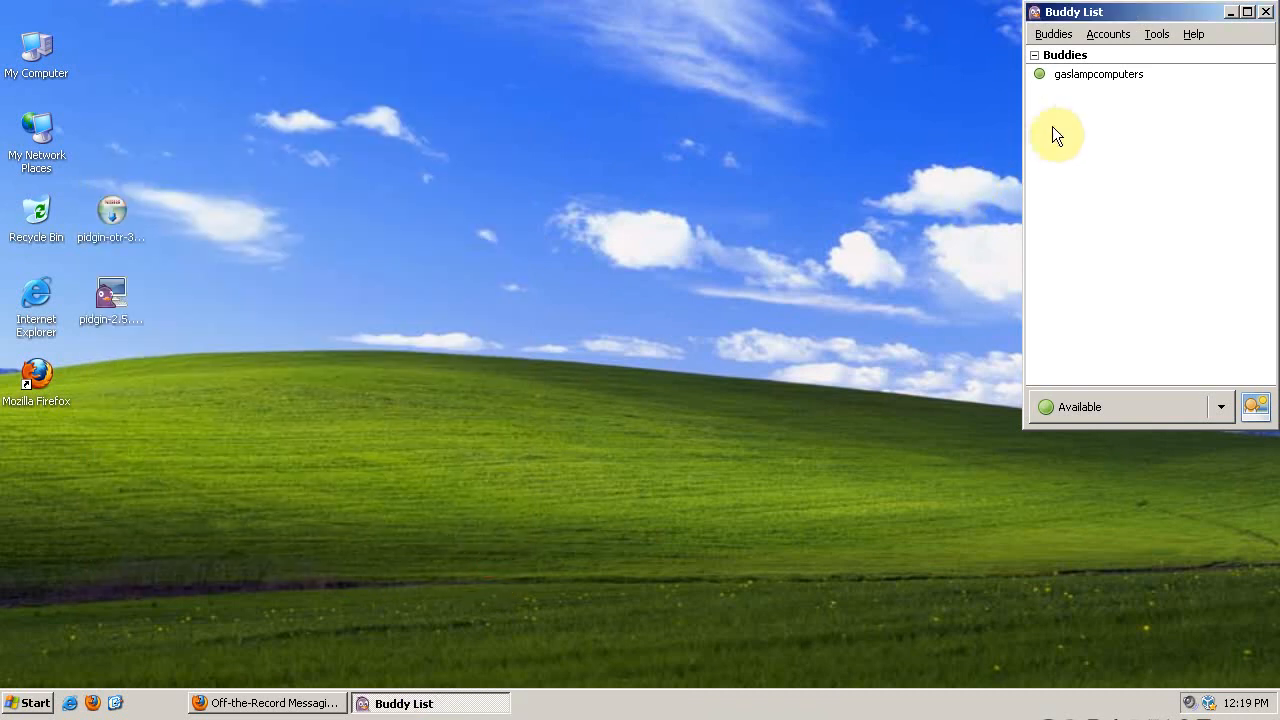
double_click(1098, 74)
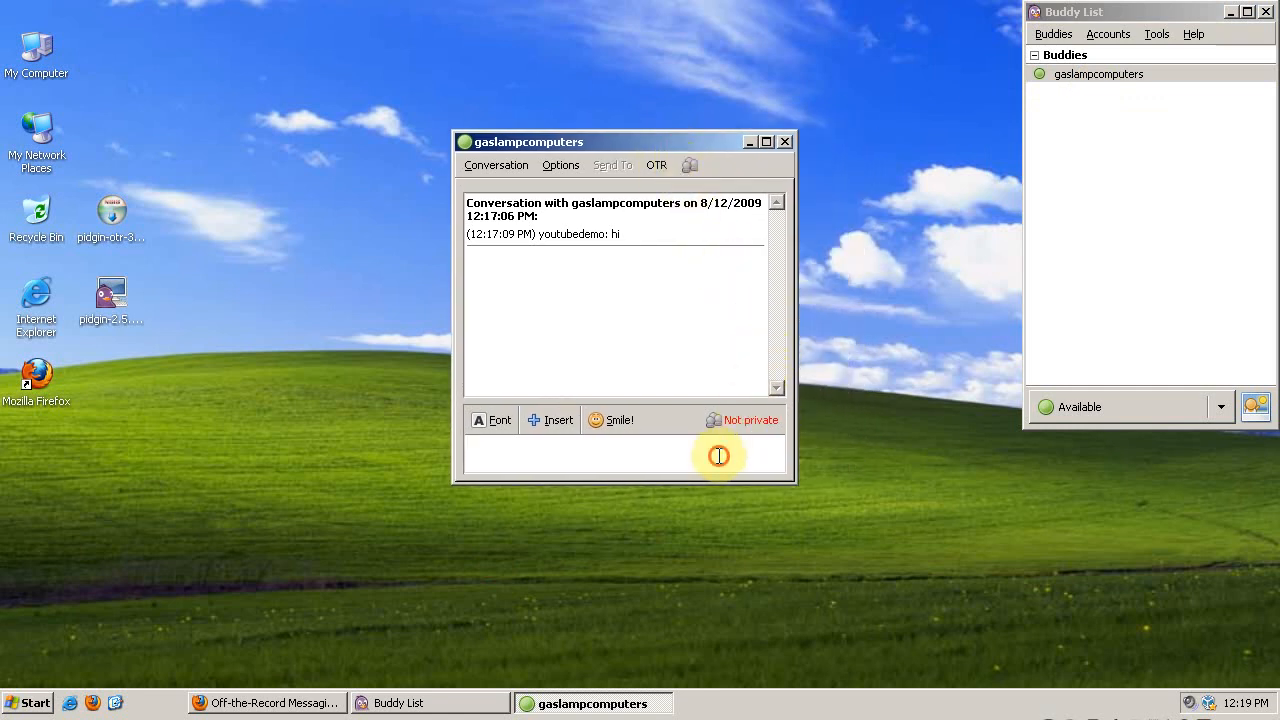
type("te")
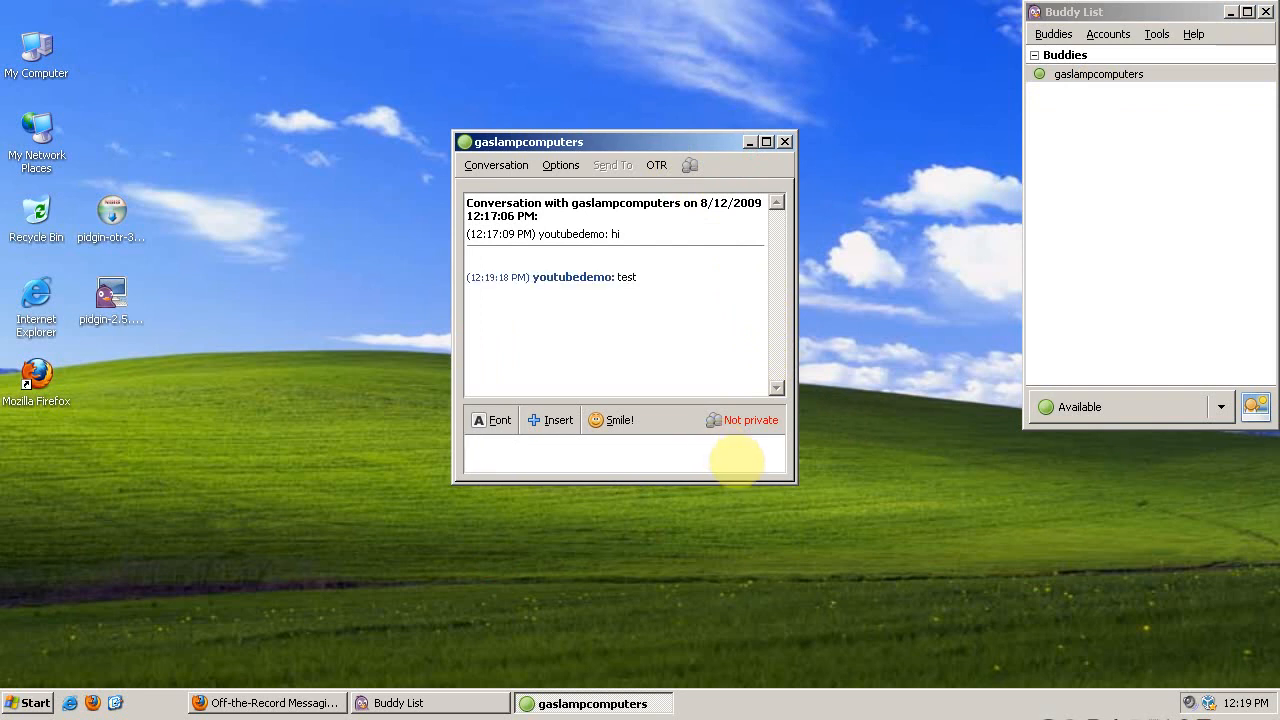
mouse_move(722, 414)
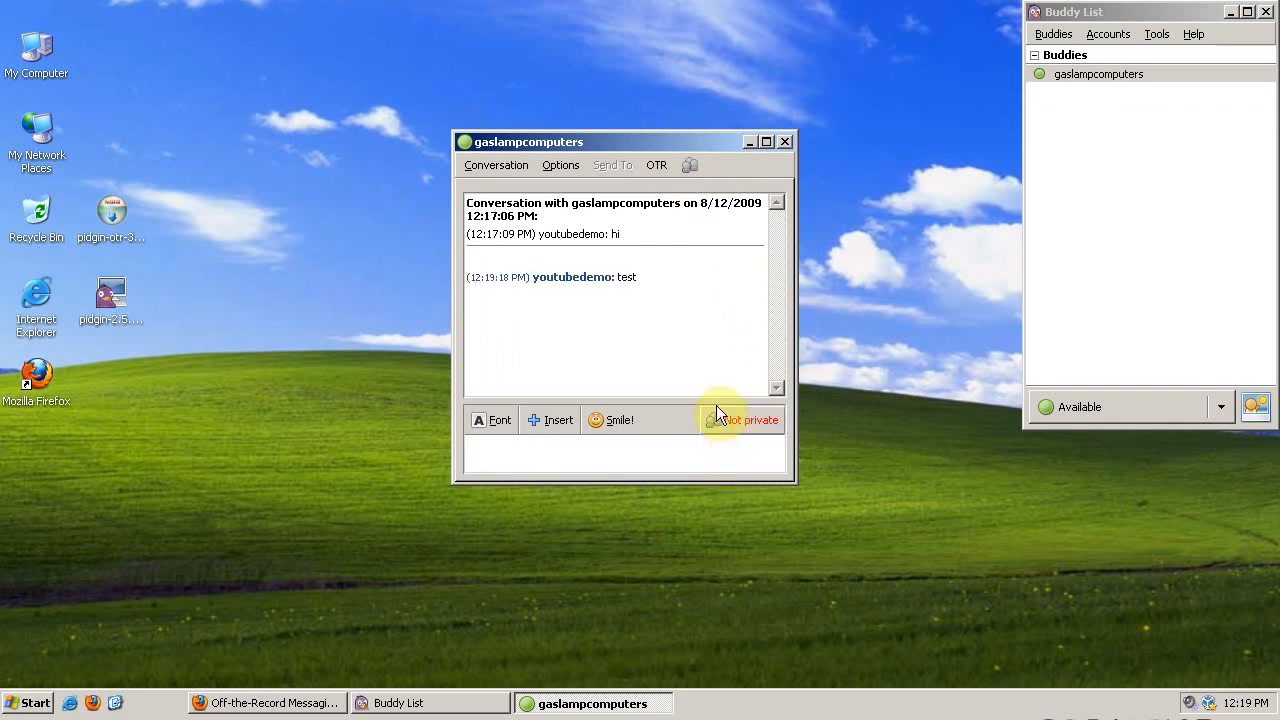
mouse_move(688, 292)
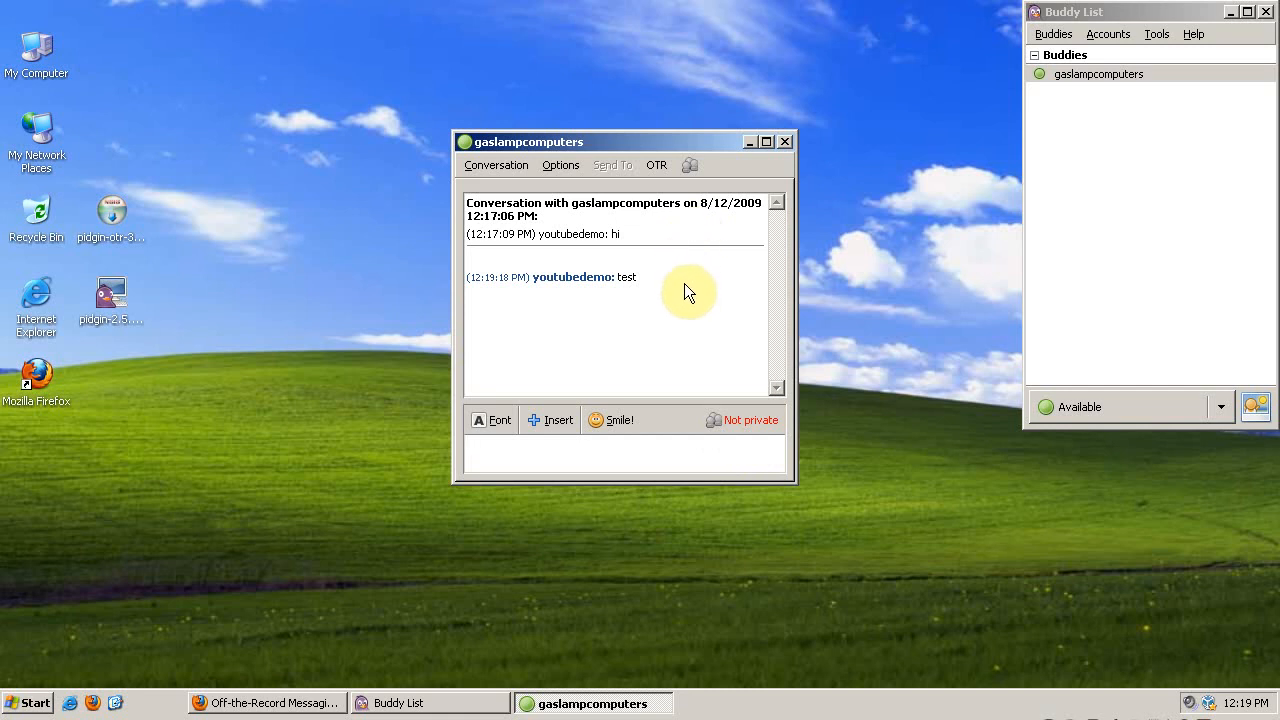
Start an OTR private conversation with gaslampcomputers, shown as Unverified
left_click(730, 458)
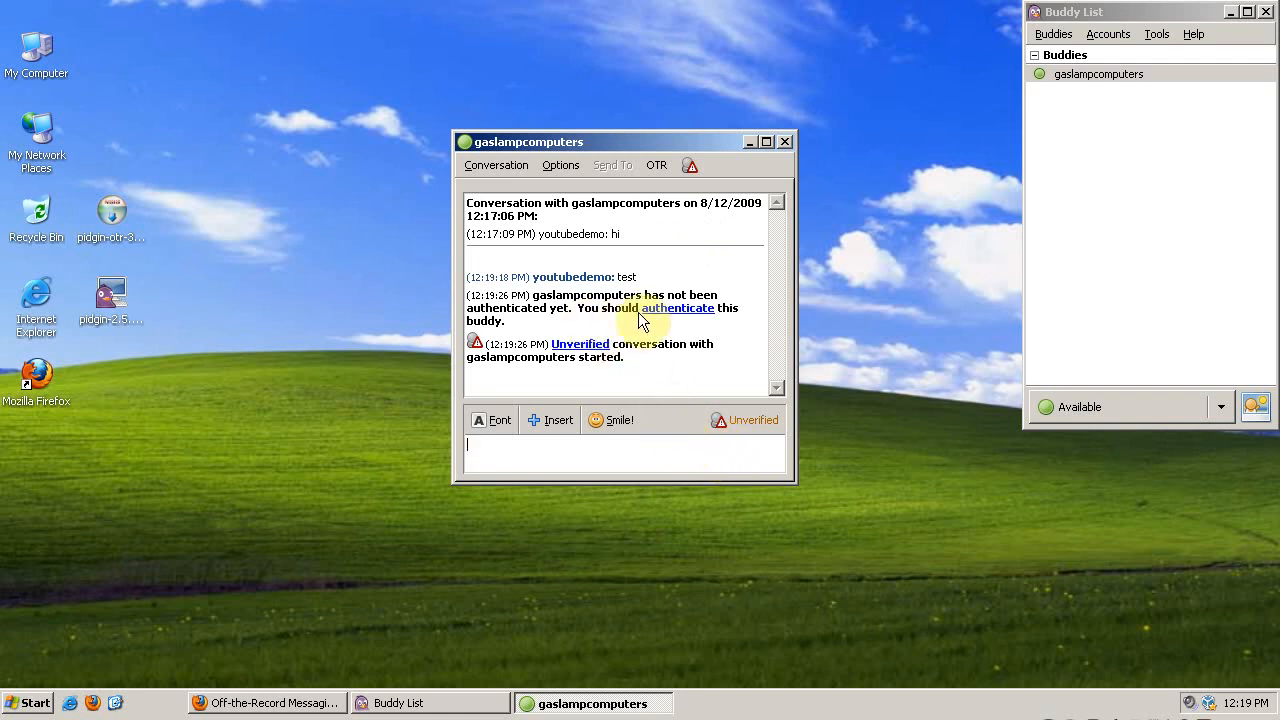
mouse_move(620, 362)
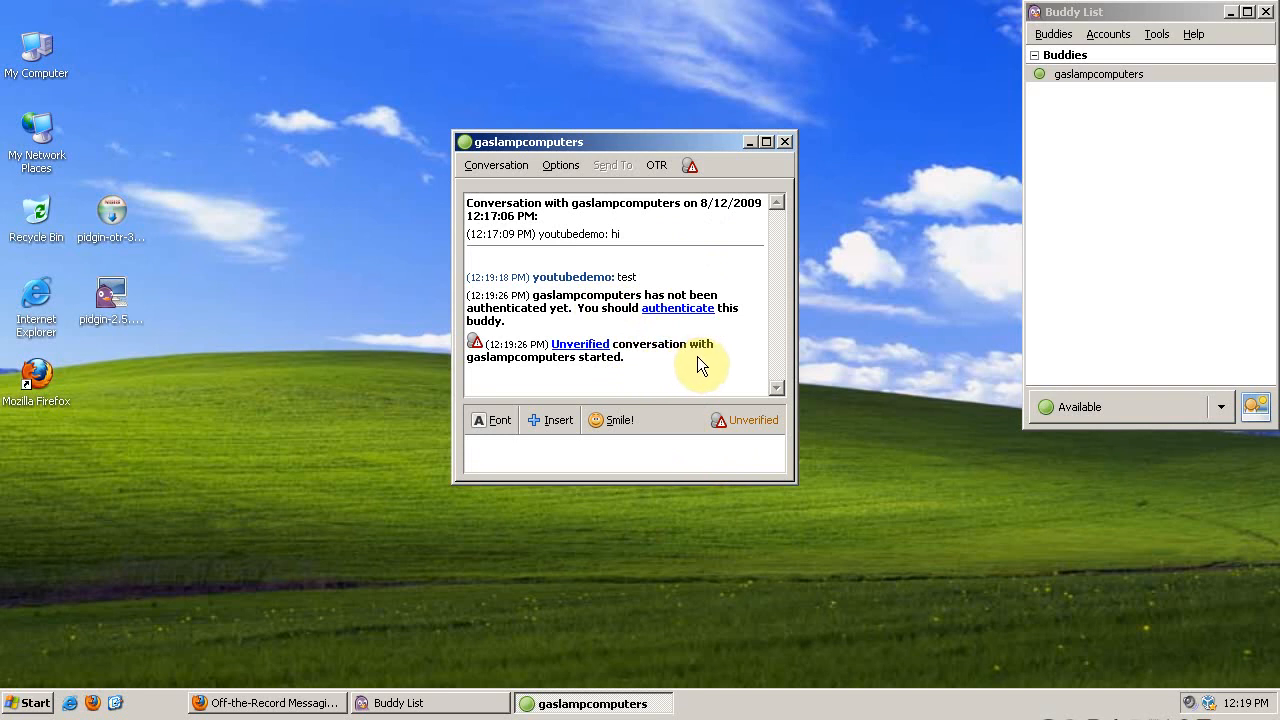
mouse_move(634, 312)
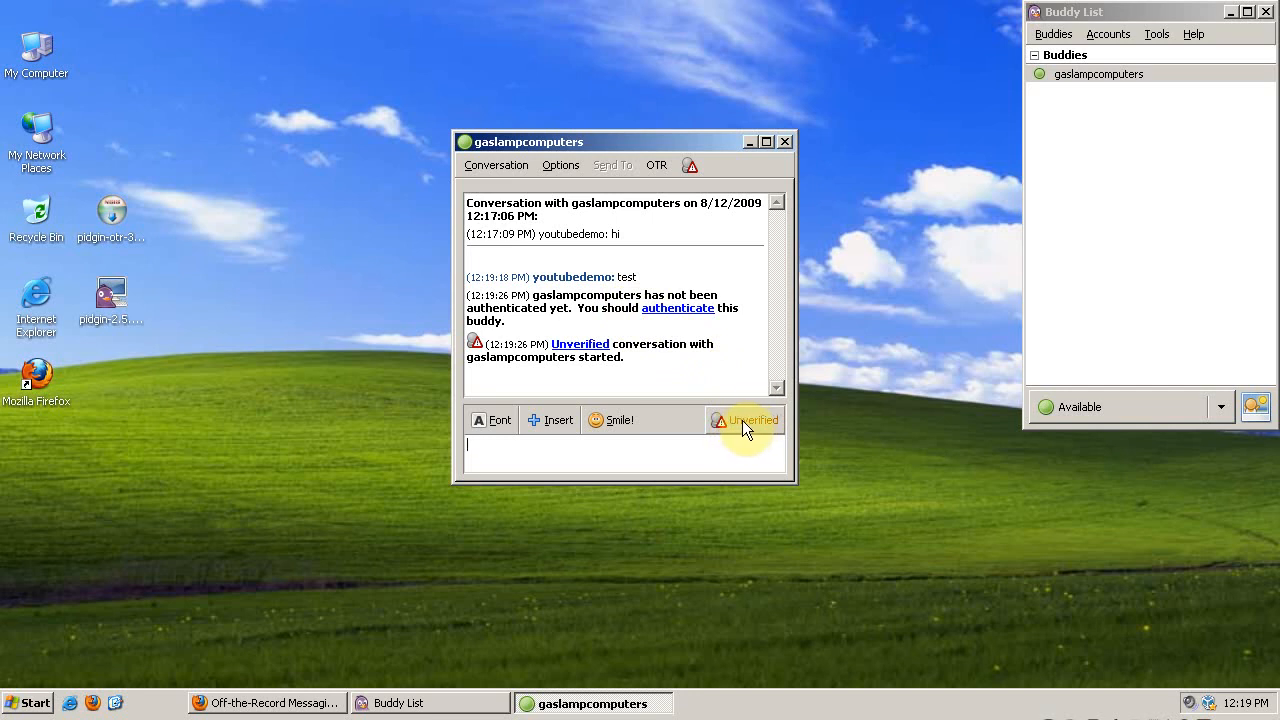
Authenticate gaslampcomputers using manual fingerprint verification and reach the verified choice
left_click(748, 420)
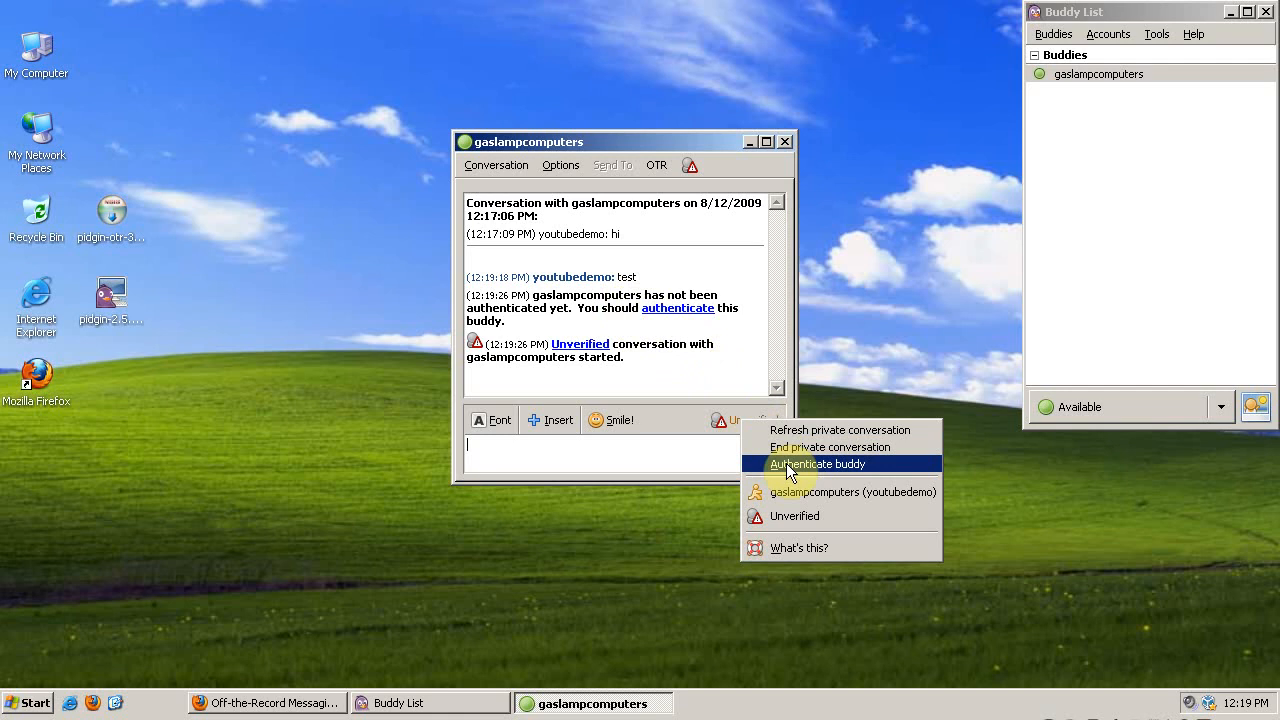
mouse_move(808, 472)
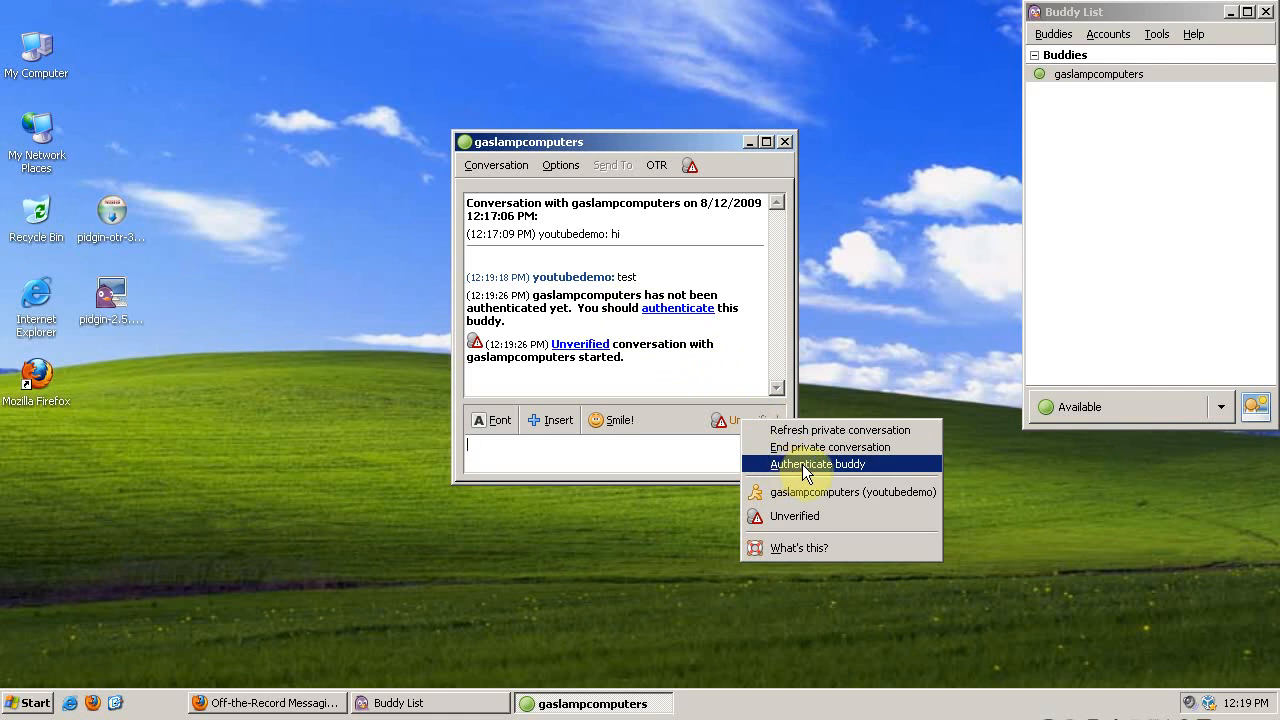
left_click(816, 464)
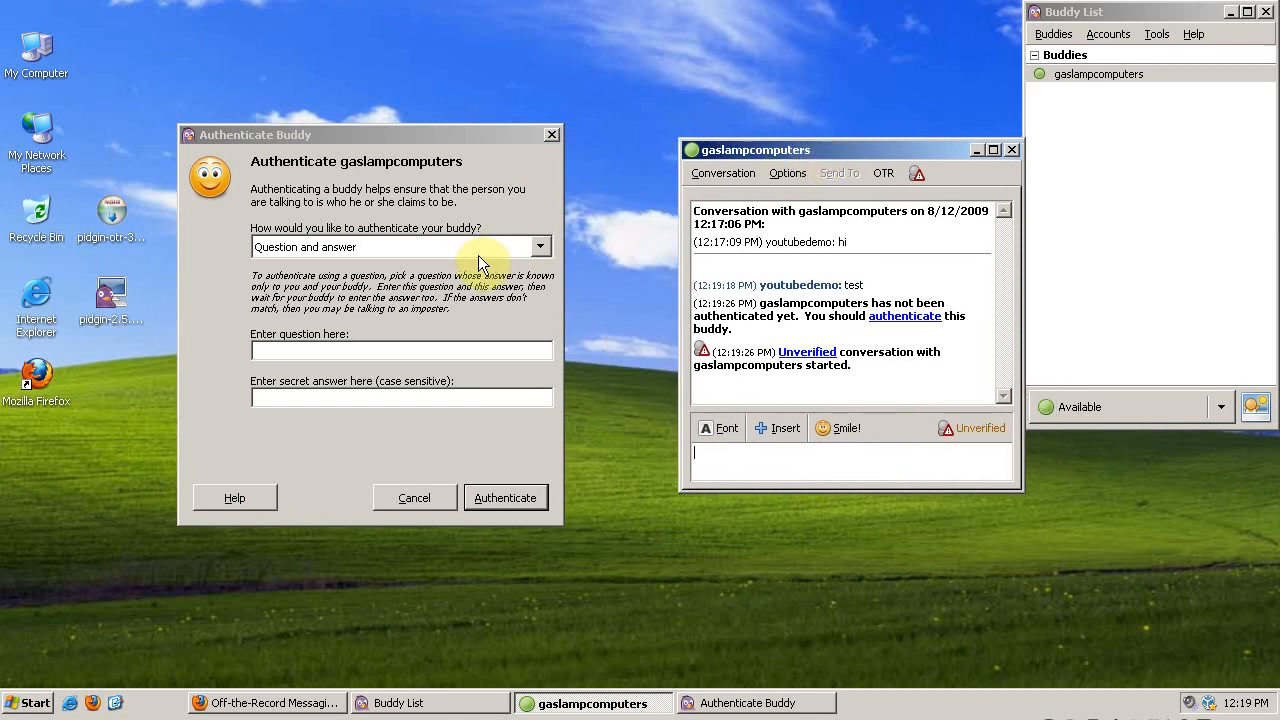
mouse_move(448, 262)
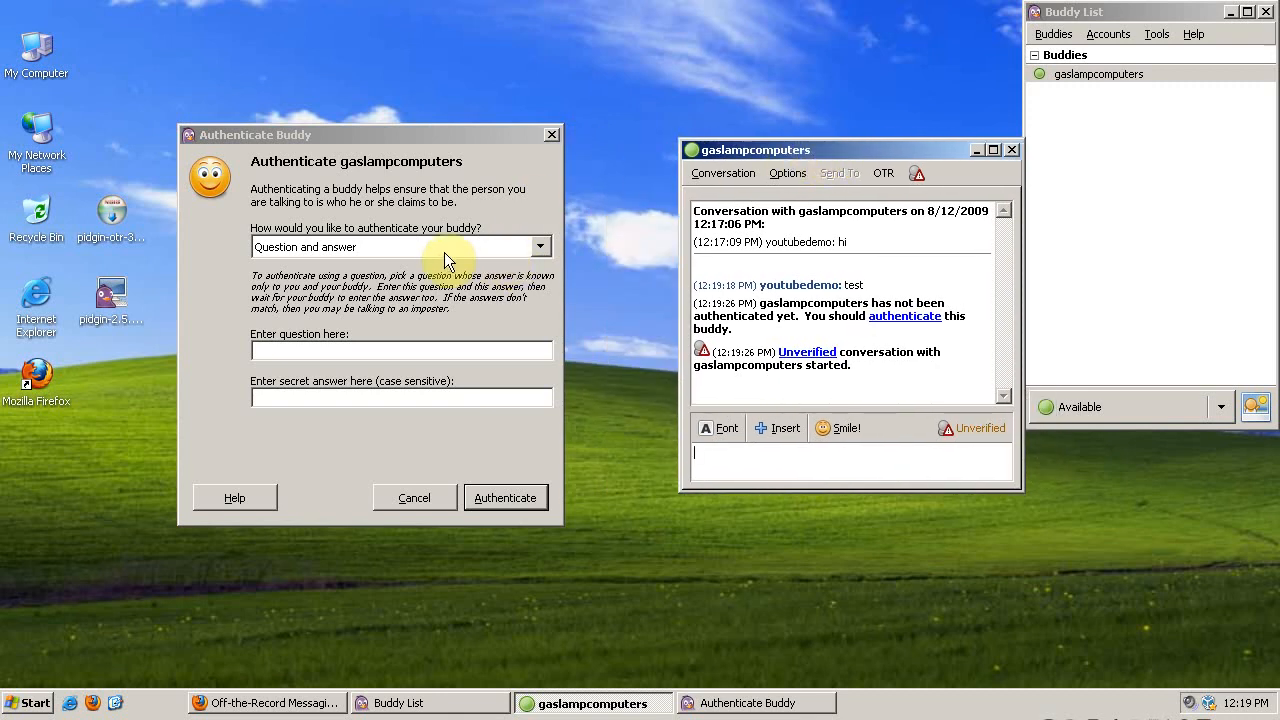
left_click(540, 246)
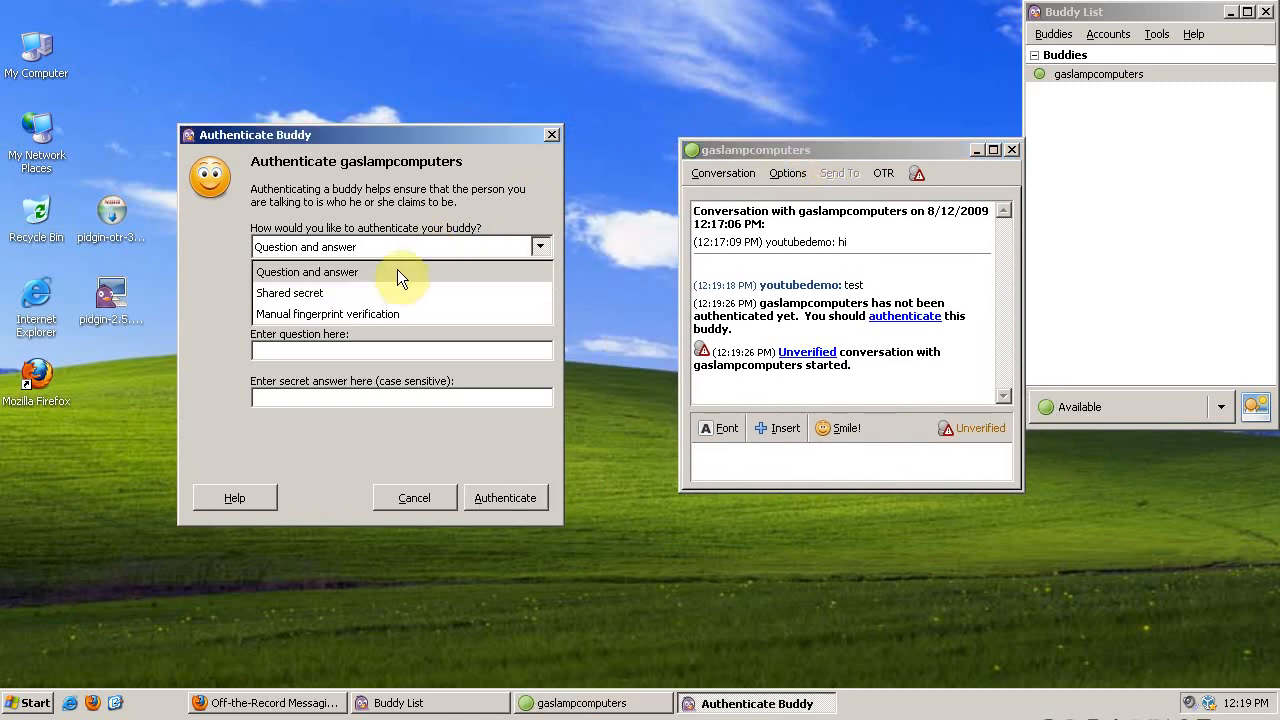
left_click(288, 292)
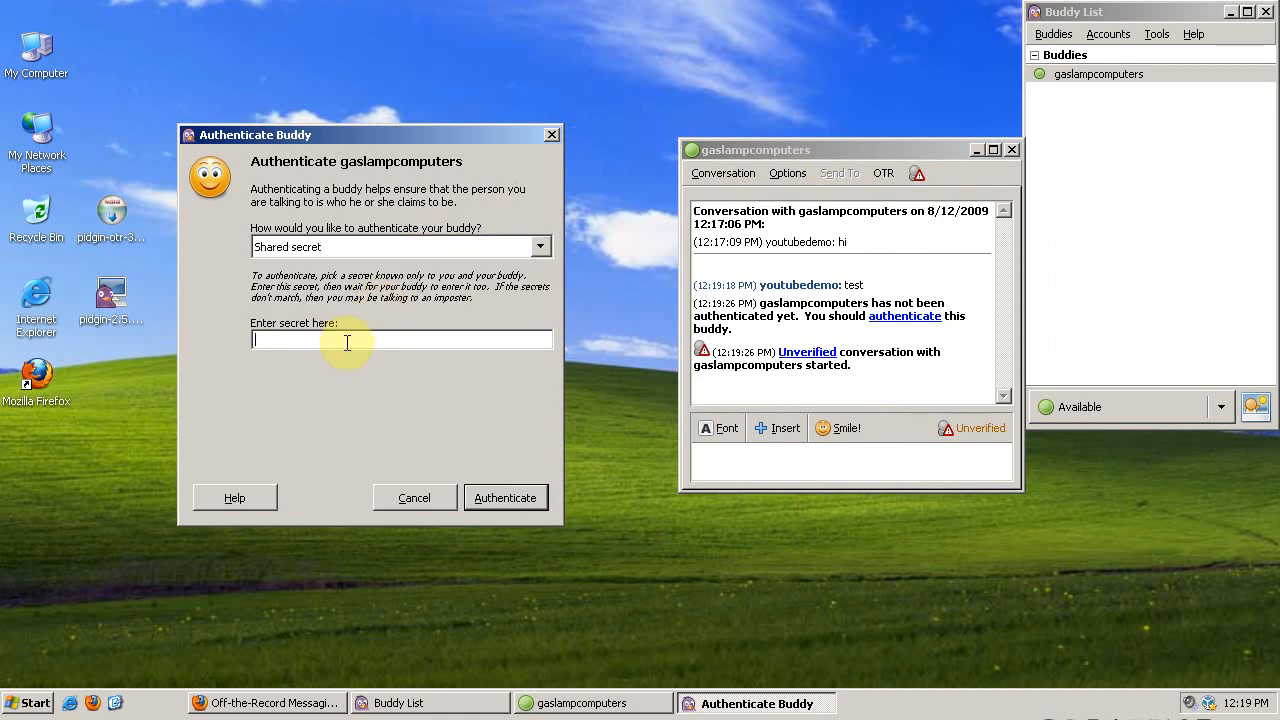
mouse_move(788, 452)
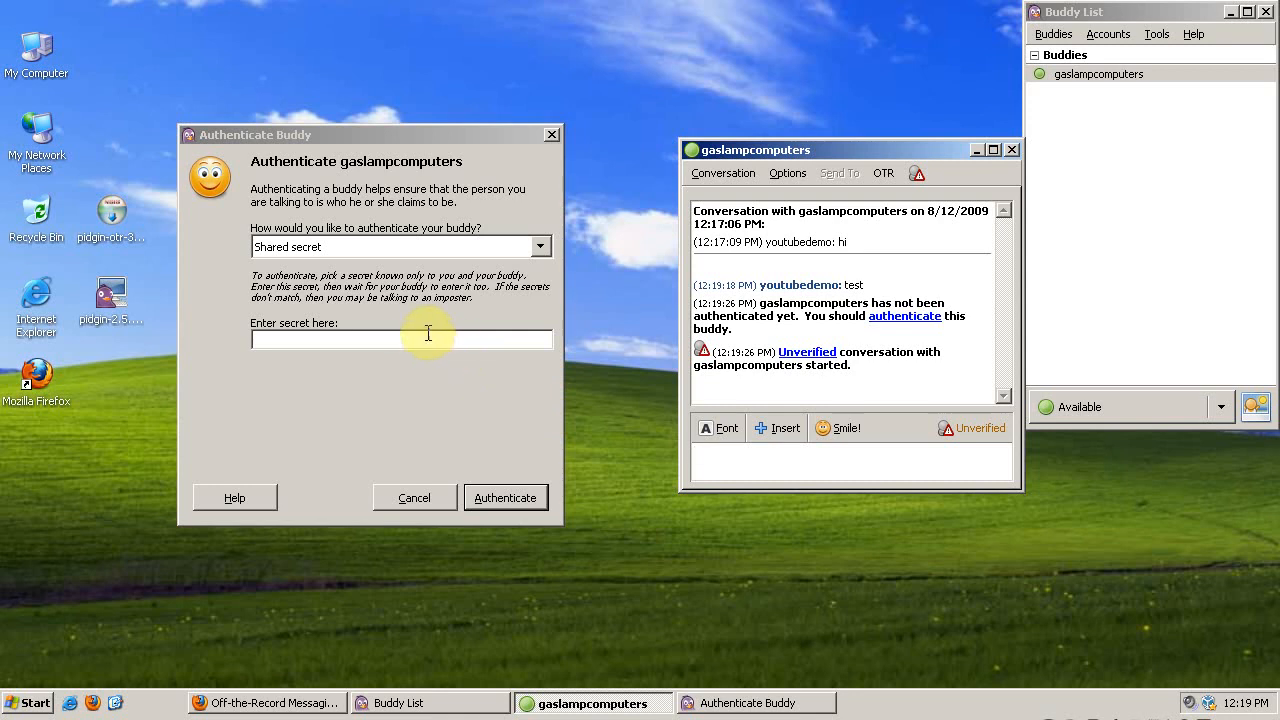
mouse_move(450, 338)
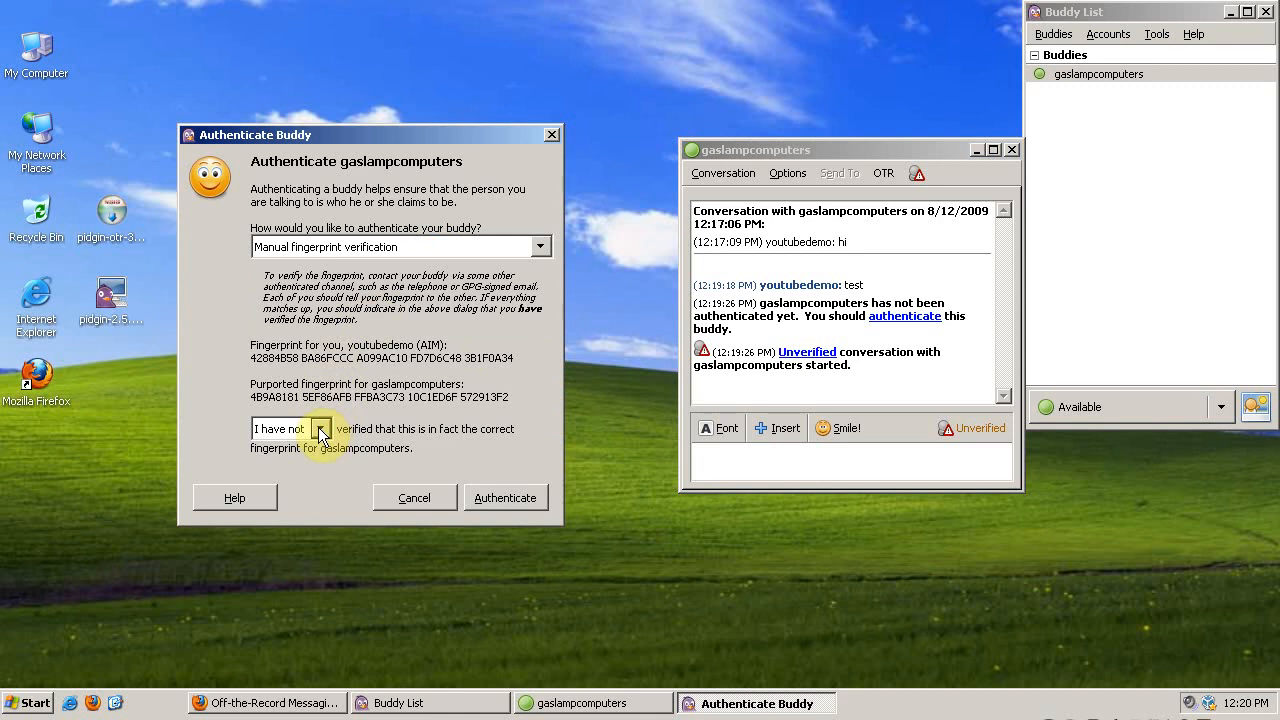
left_click(320, 428)
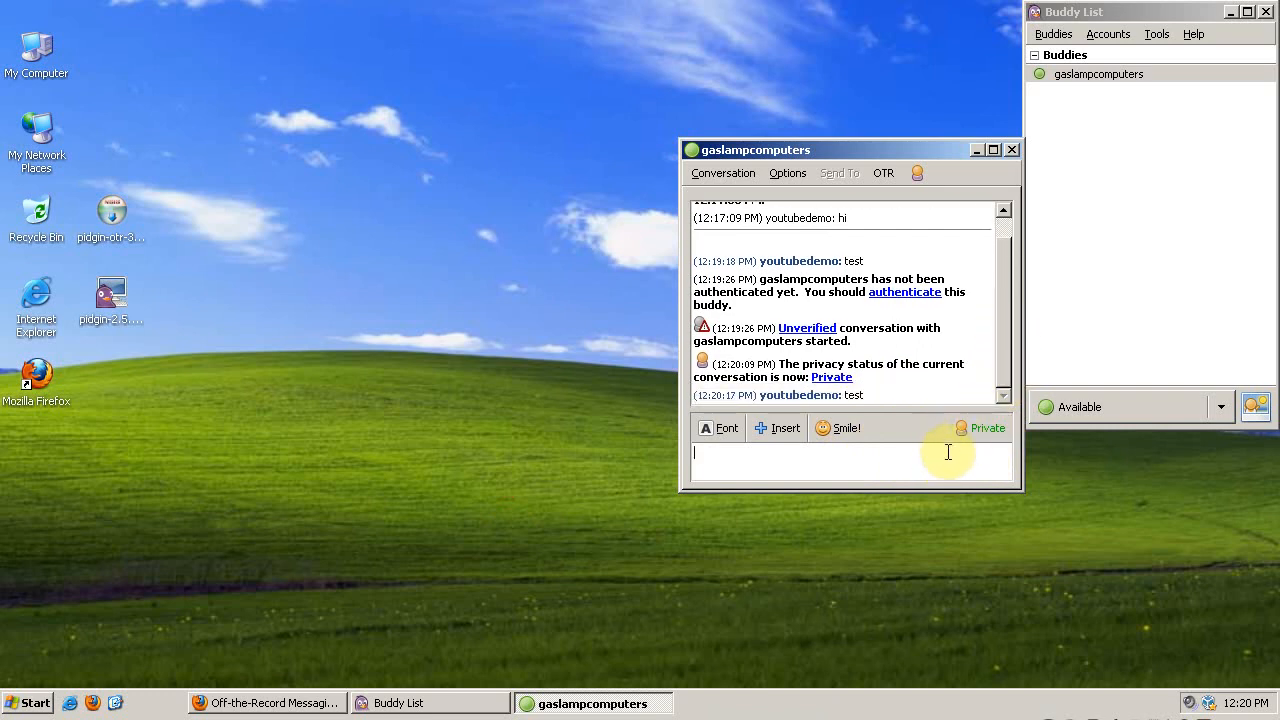
mouse_move(1020, 444)
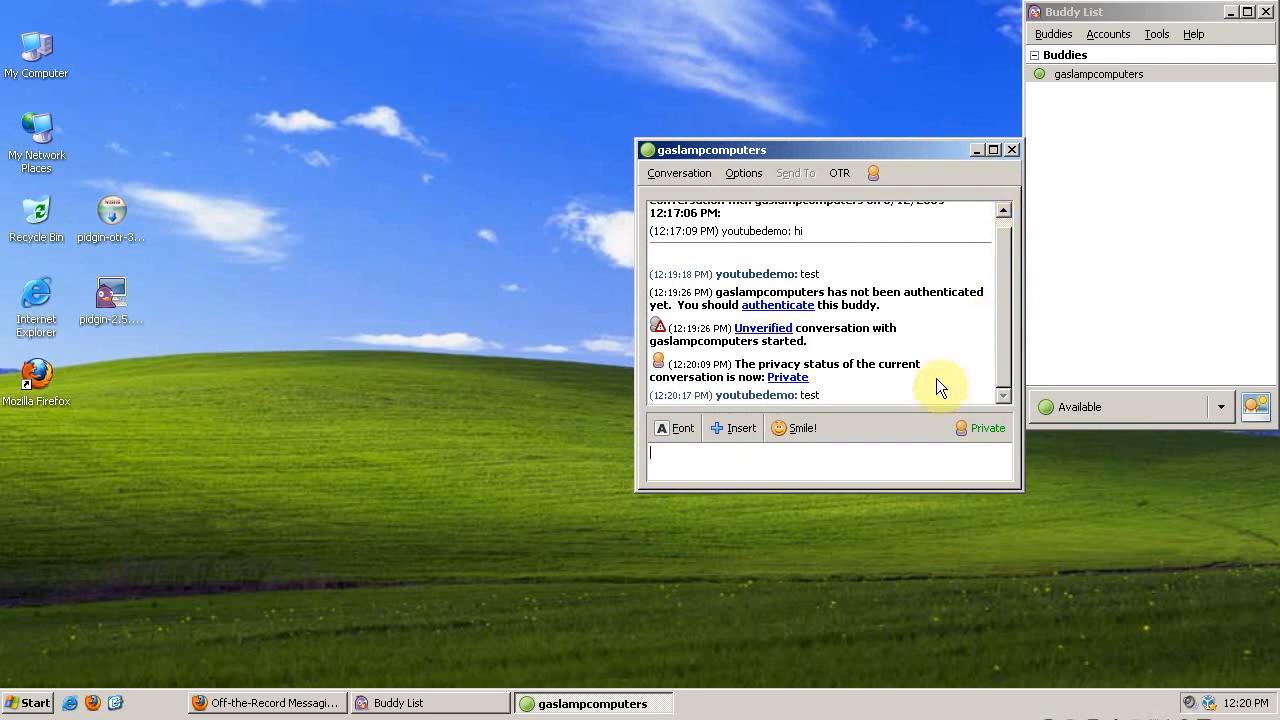
mouse_move(908, 456)
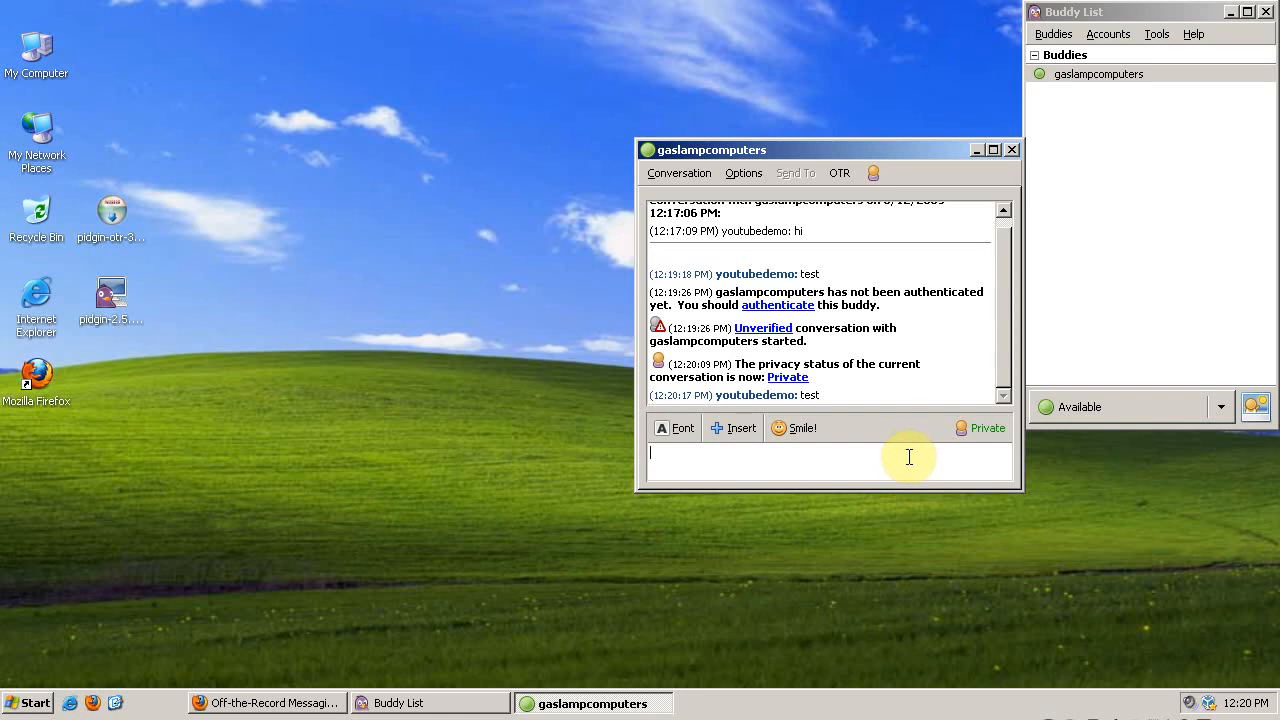
mouse_move(880, 458)
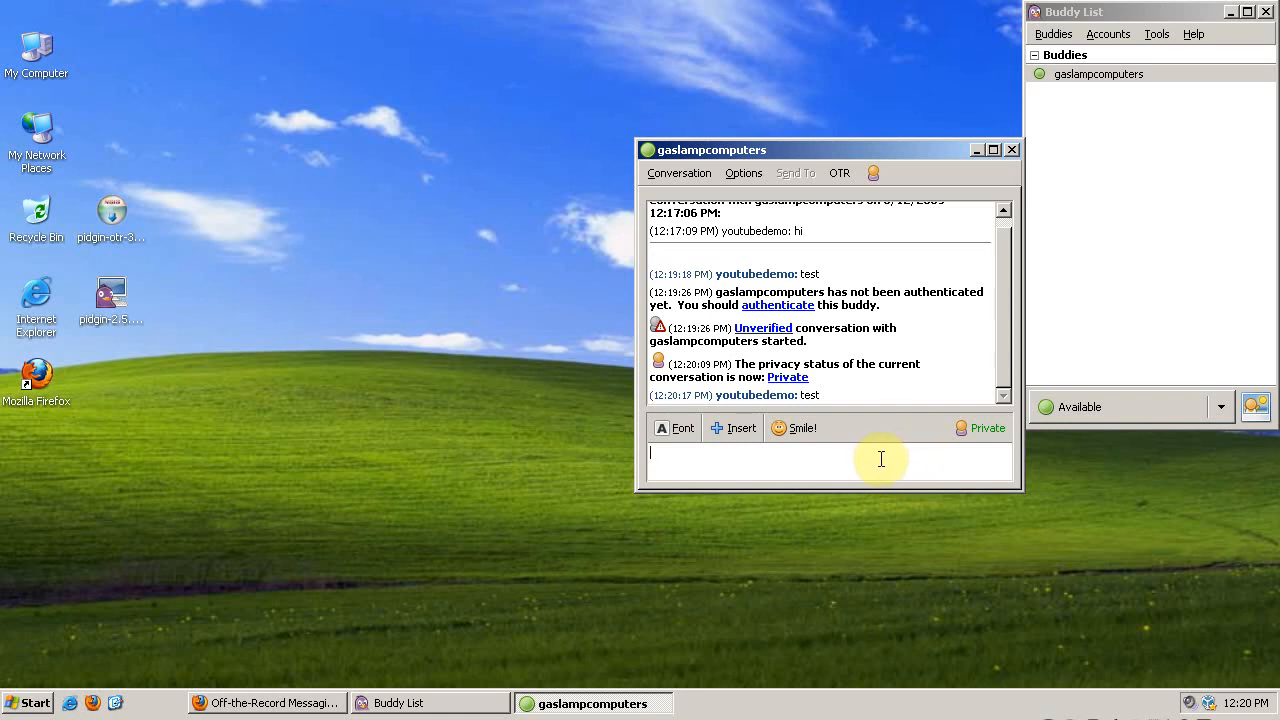
mouse_move(904, 458)
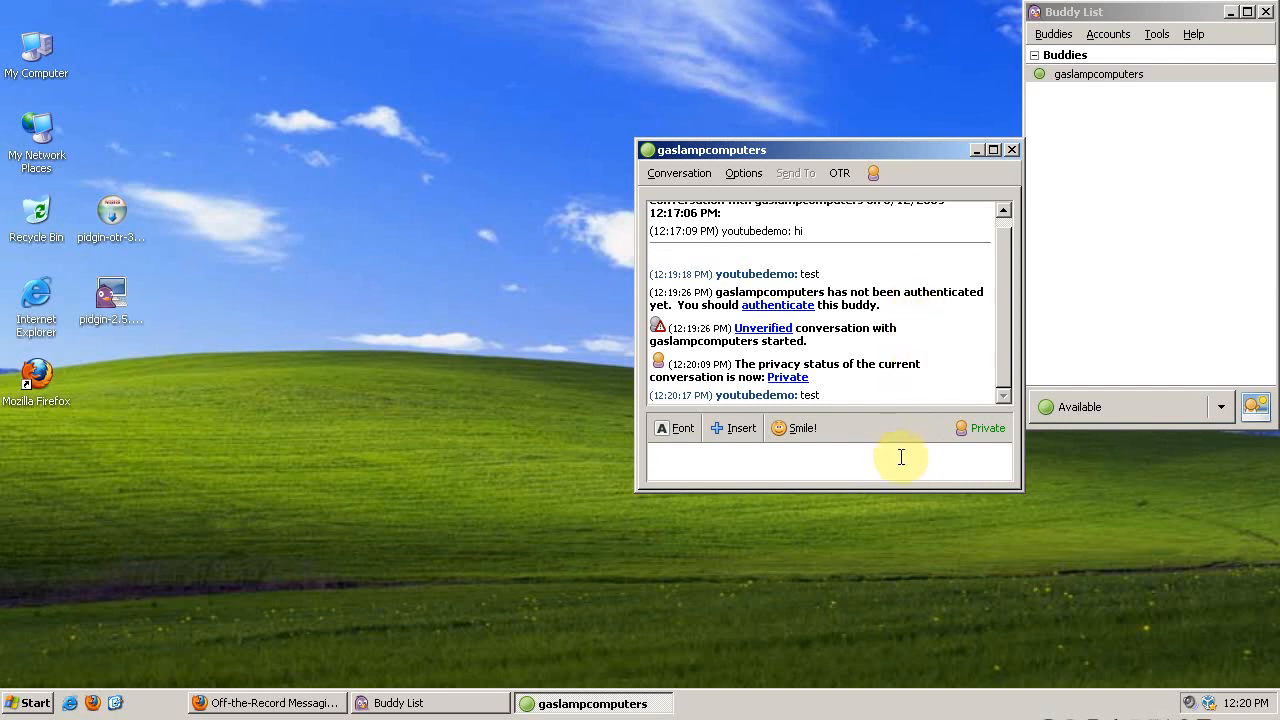
mouse_move(892, 460)
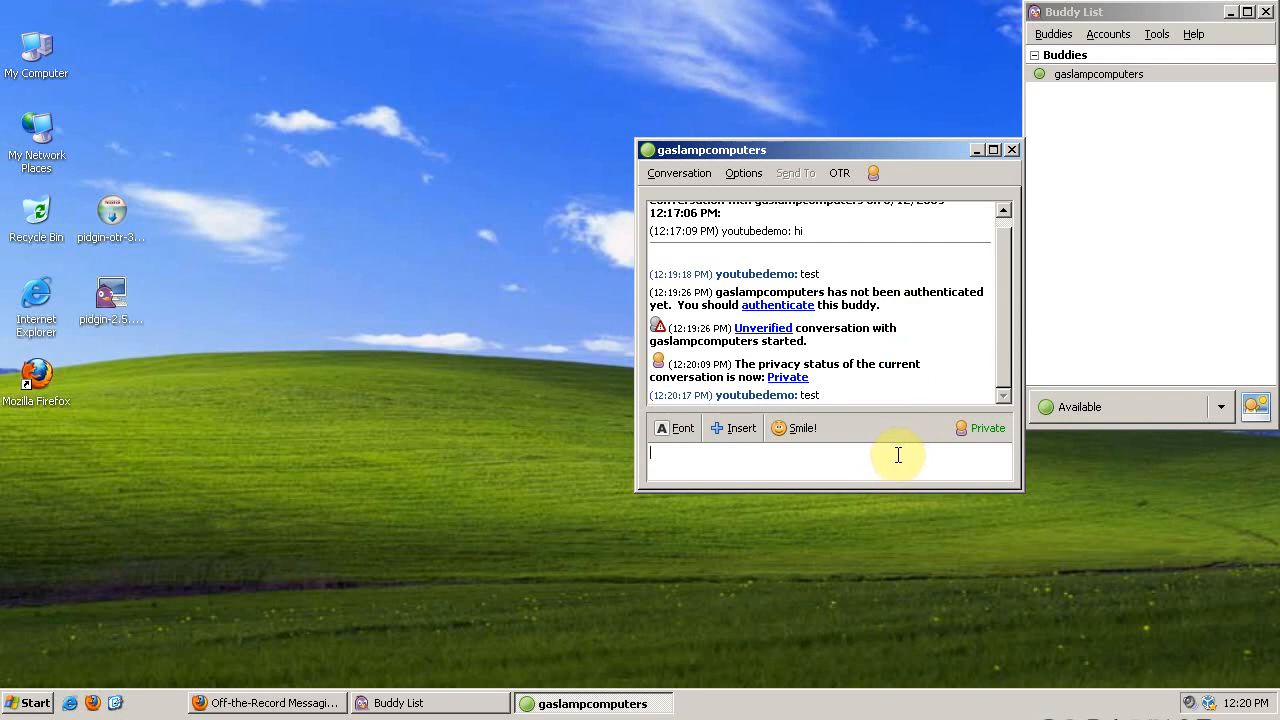
mouse_move(900, 462)
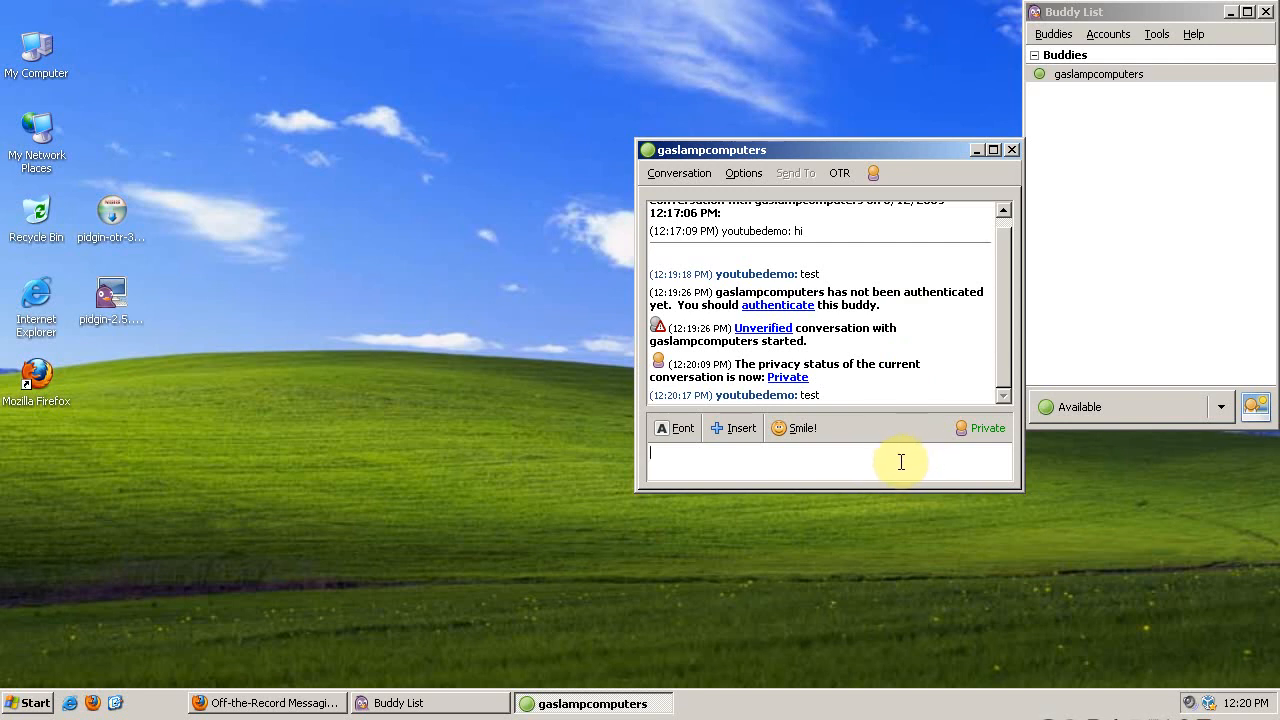
mouse_move(956, 456)
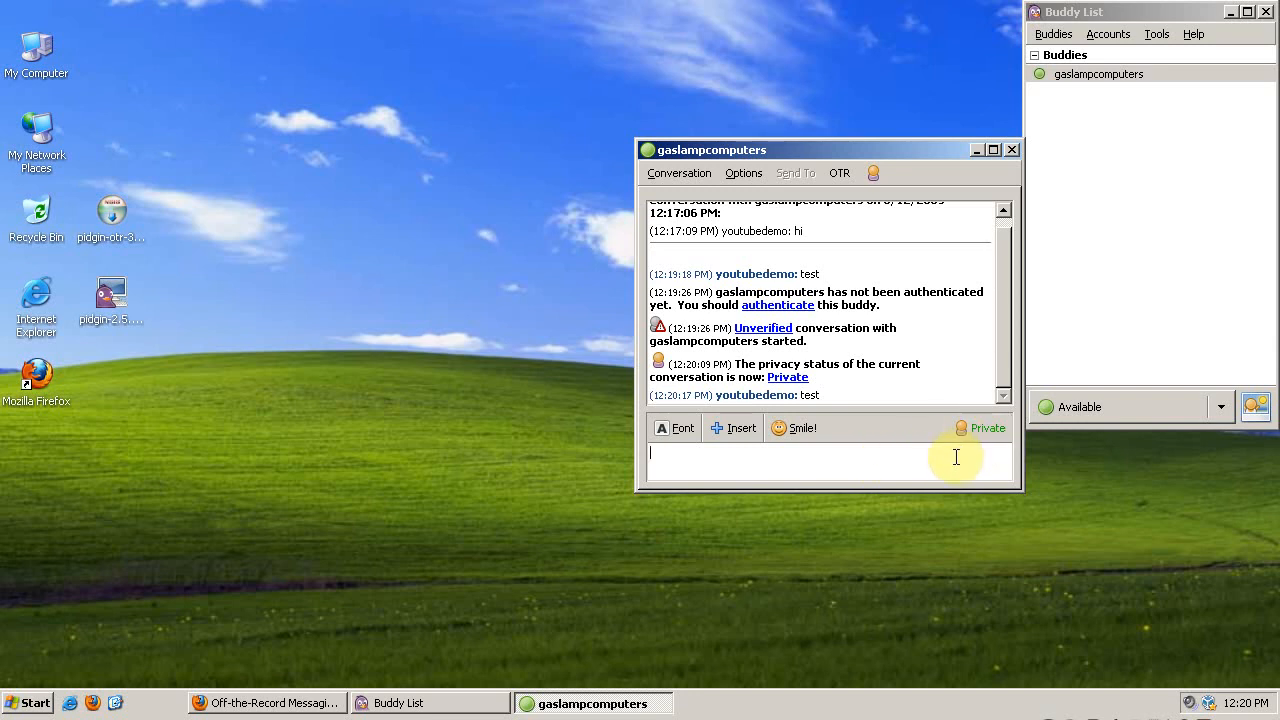
mouse_move(924, 446)
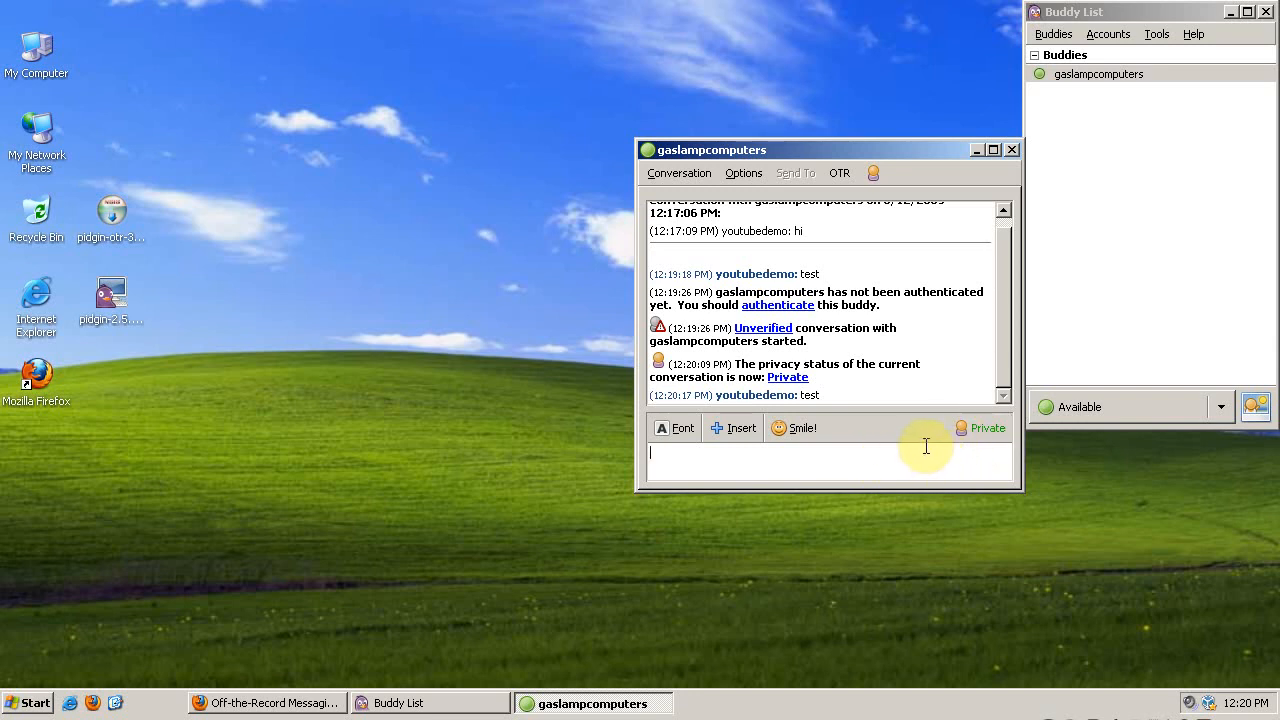
mouse_move(928, 452)
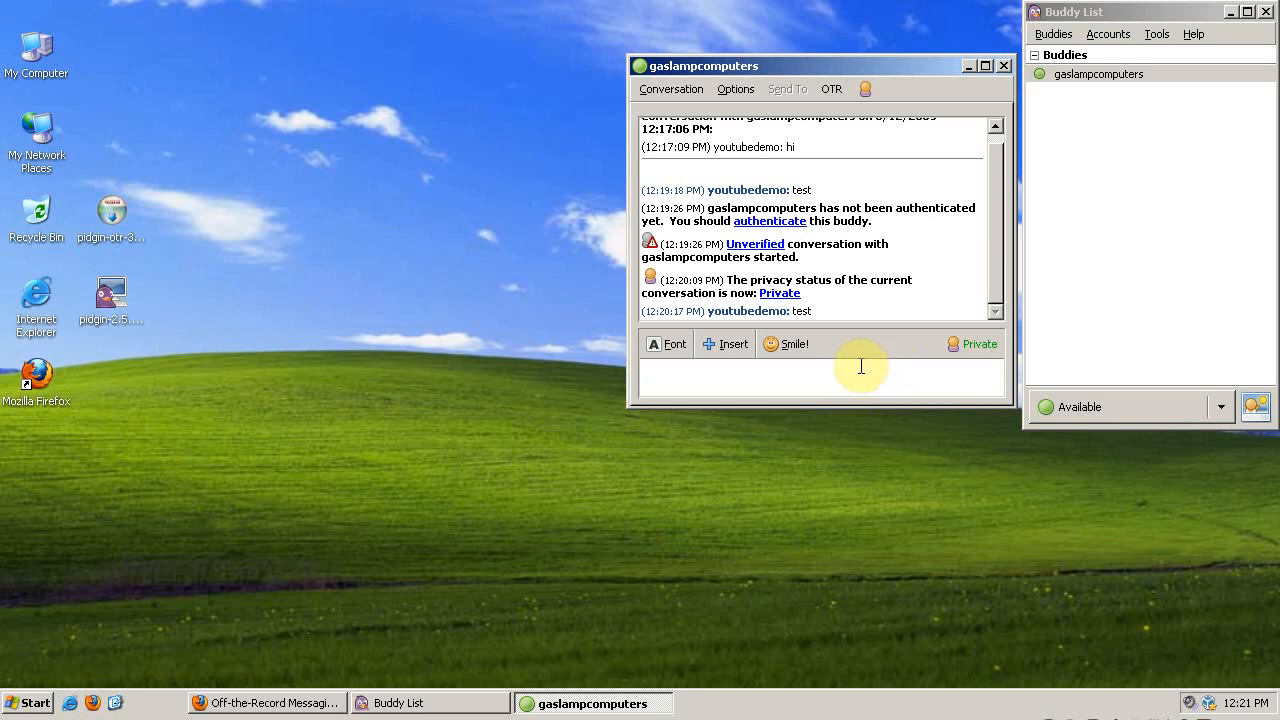
Focus the now-Private conversation's message box to send a test message
left_click(830, 376)
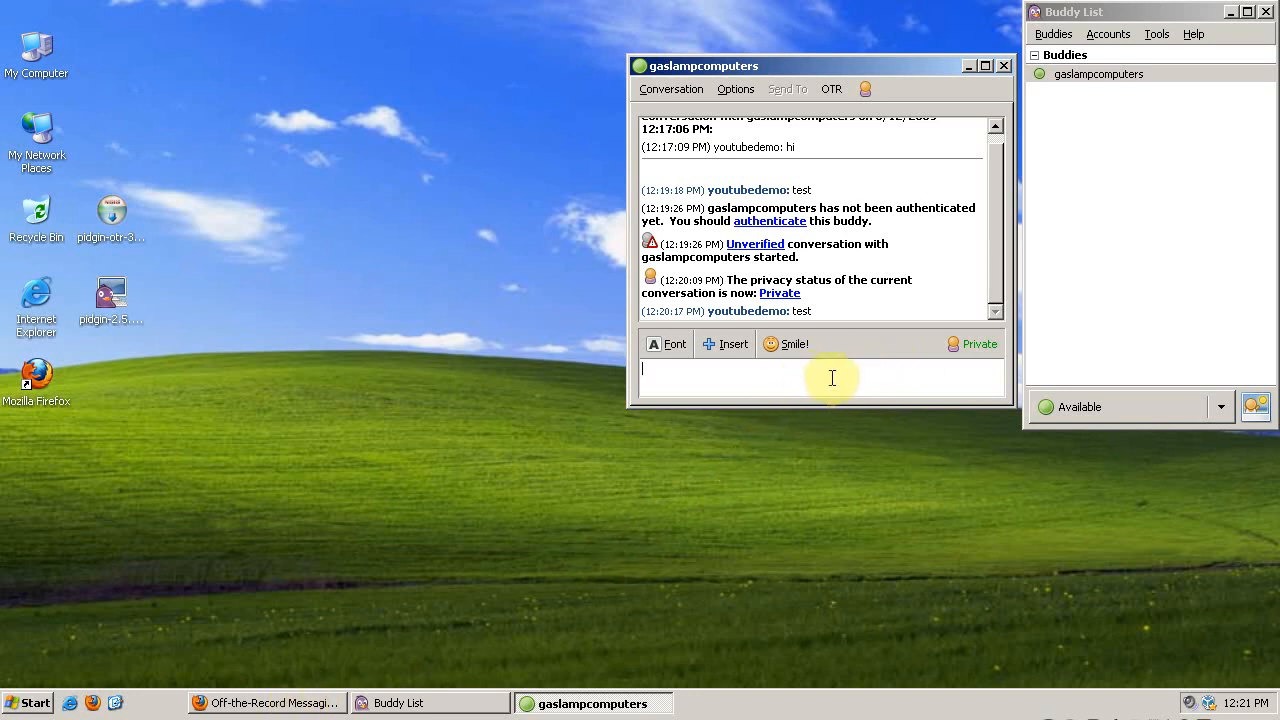
mouse_move(902, 194)
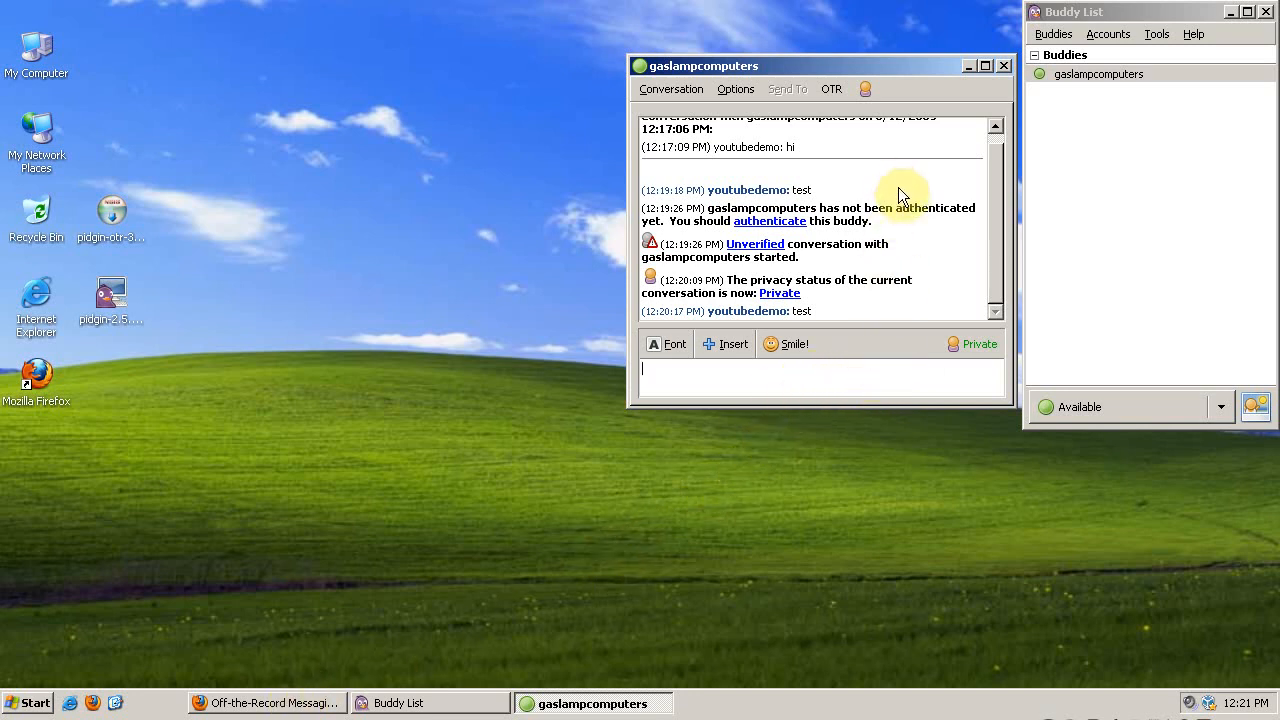